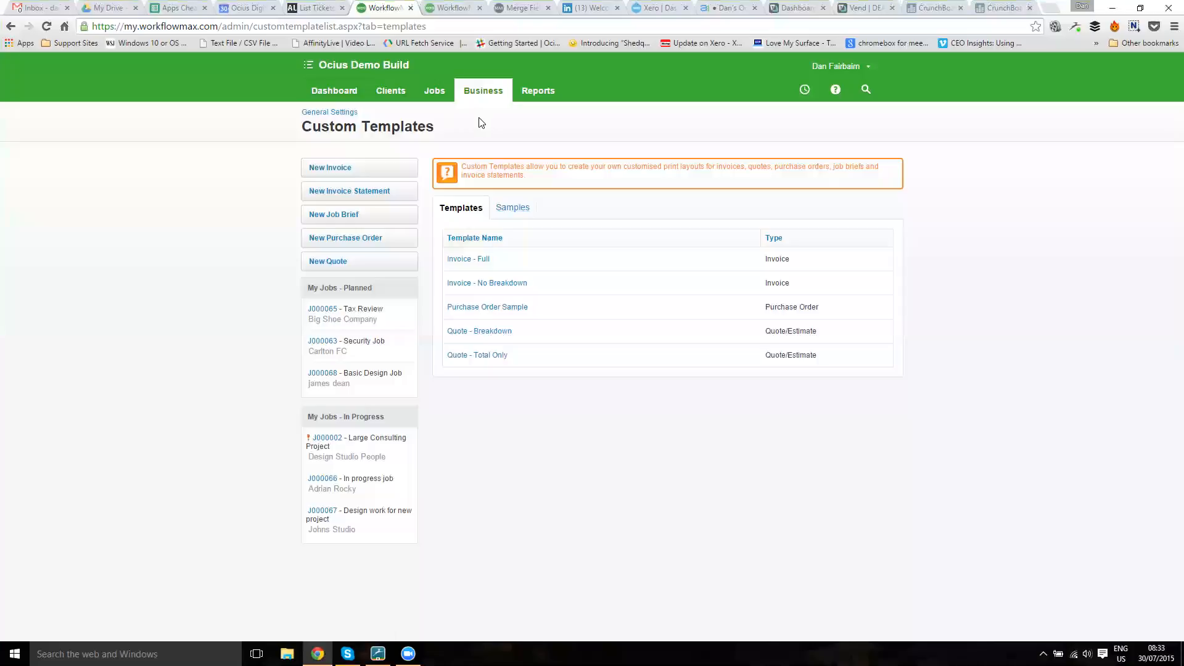
mouse_move(336, 279)
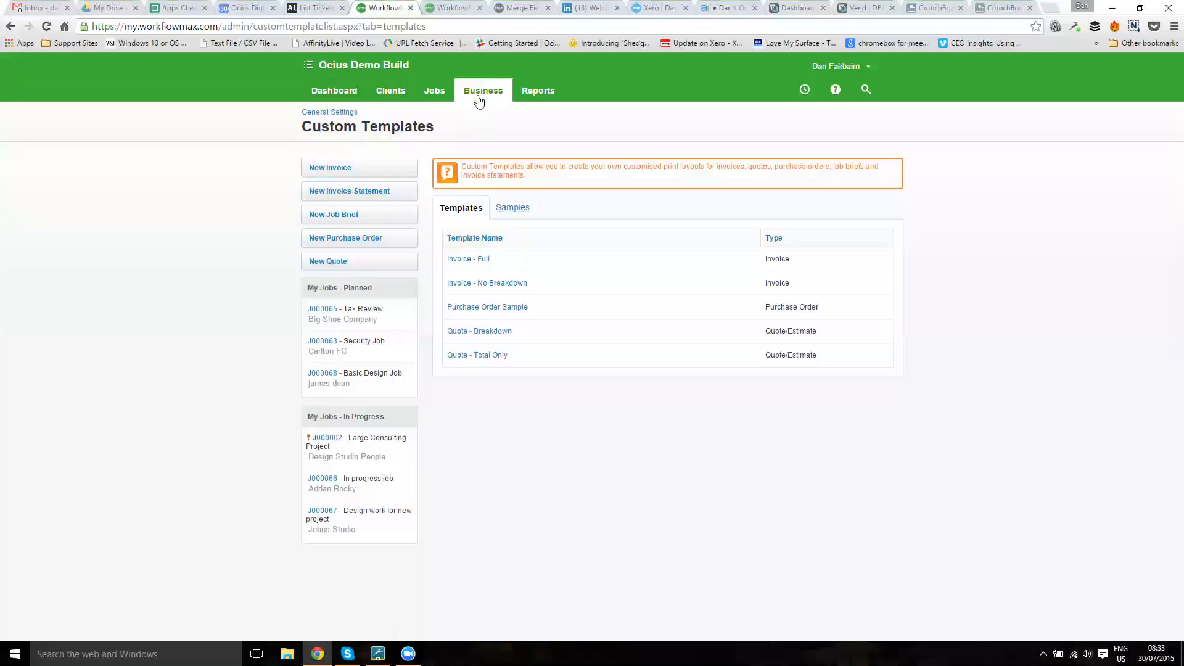
Browse the Custom Templates samples under Business and return to the Templates list.
left_click(482, 90)
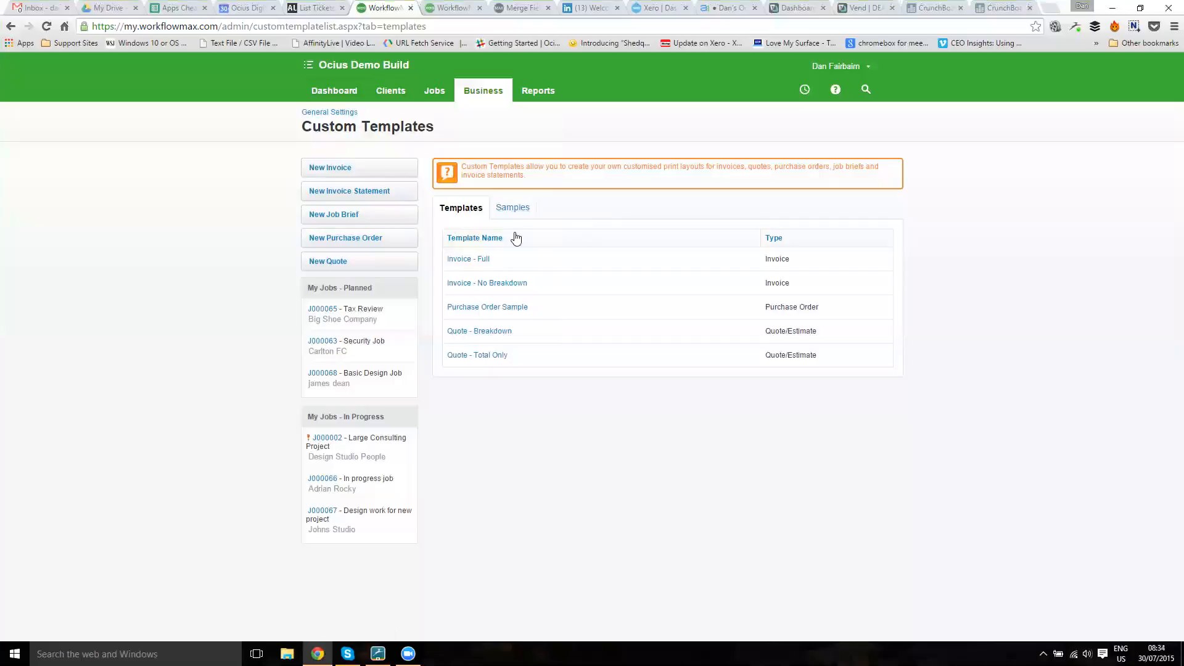
left_click(513, 207)
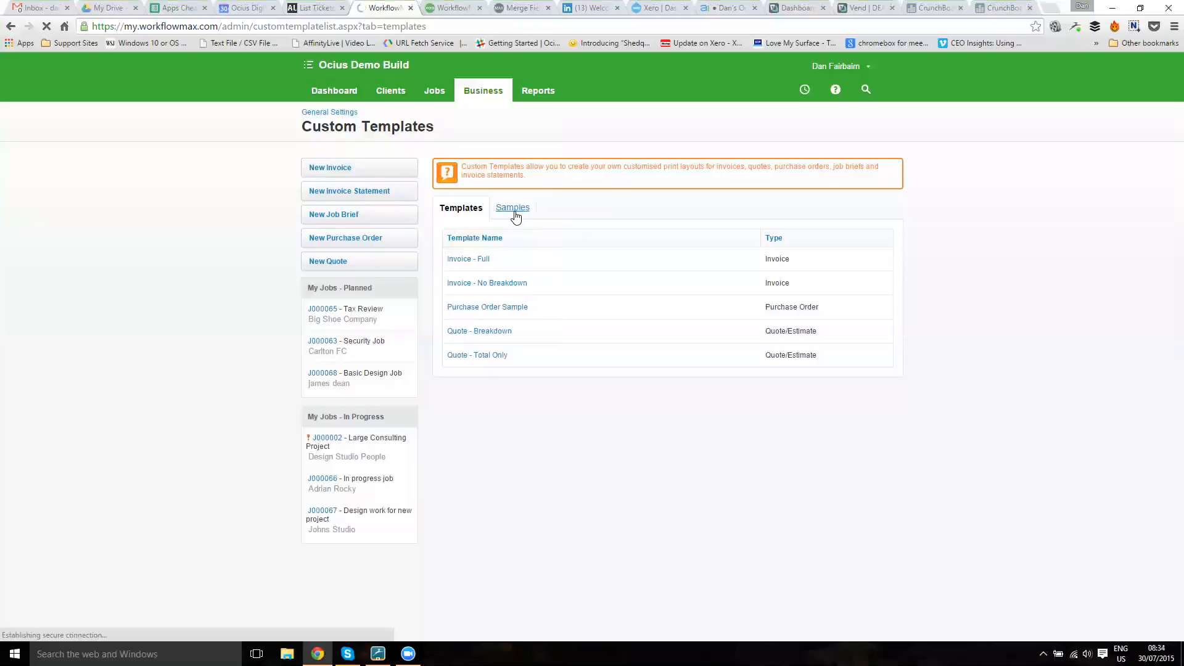
left_click(512, 207)
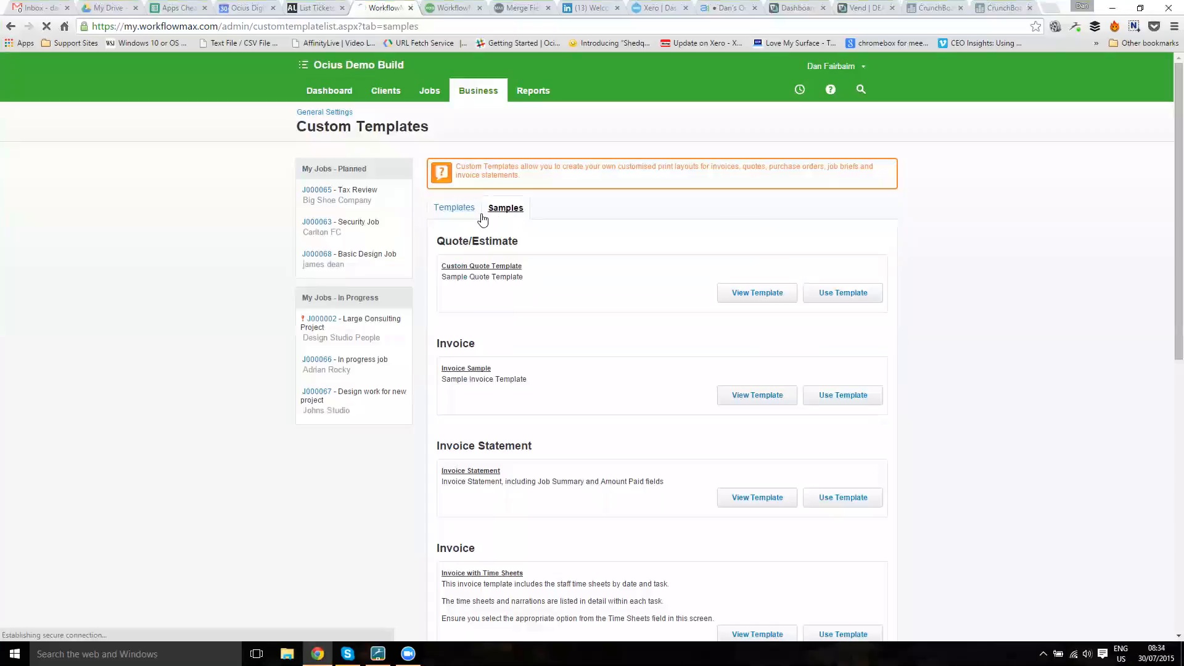
left_click(453, 207)
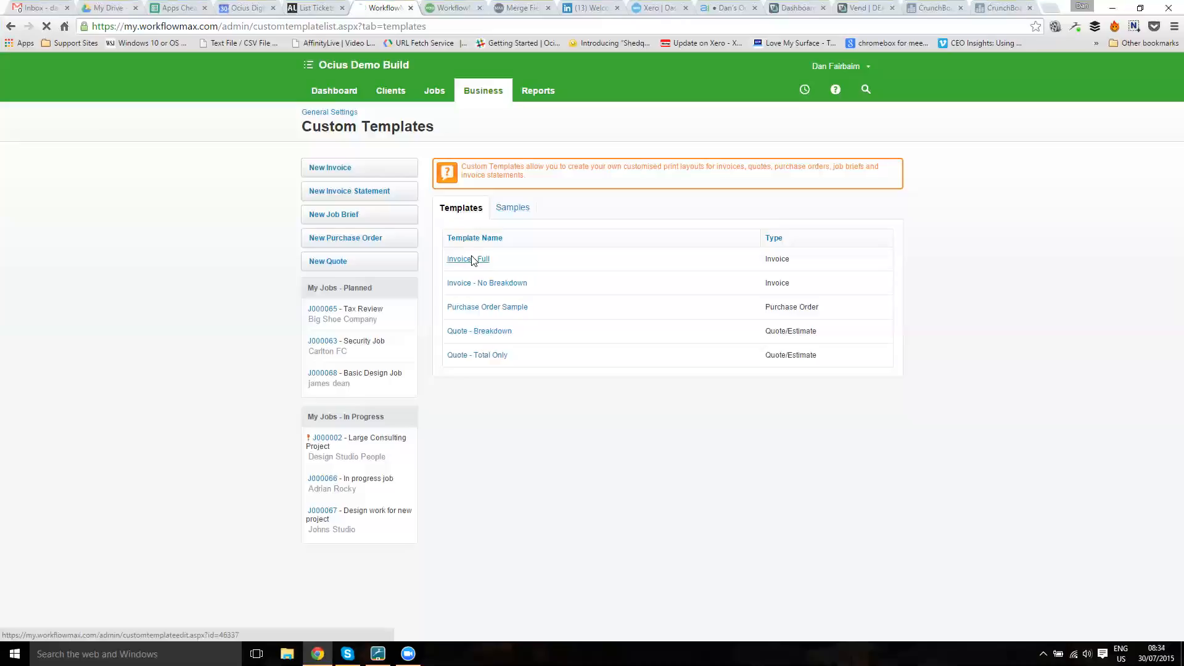
Download the Invoice - Full template's Word file and open it.
left_click(468, 258)
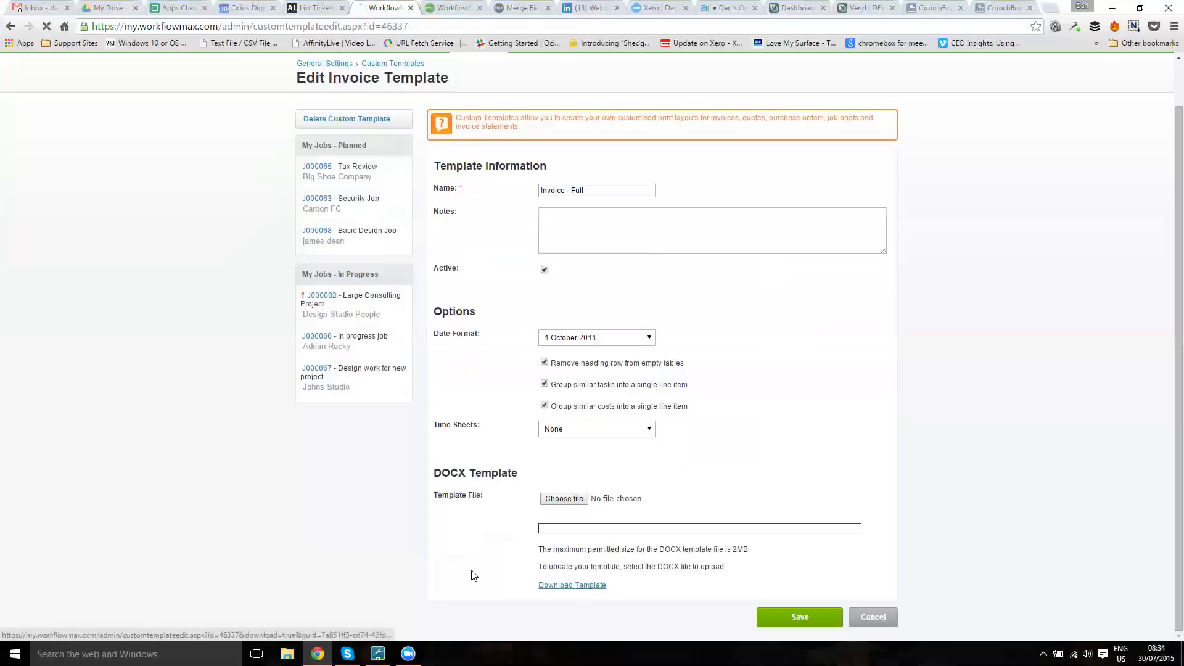
left_click(572, 584)
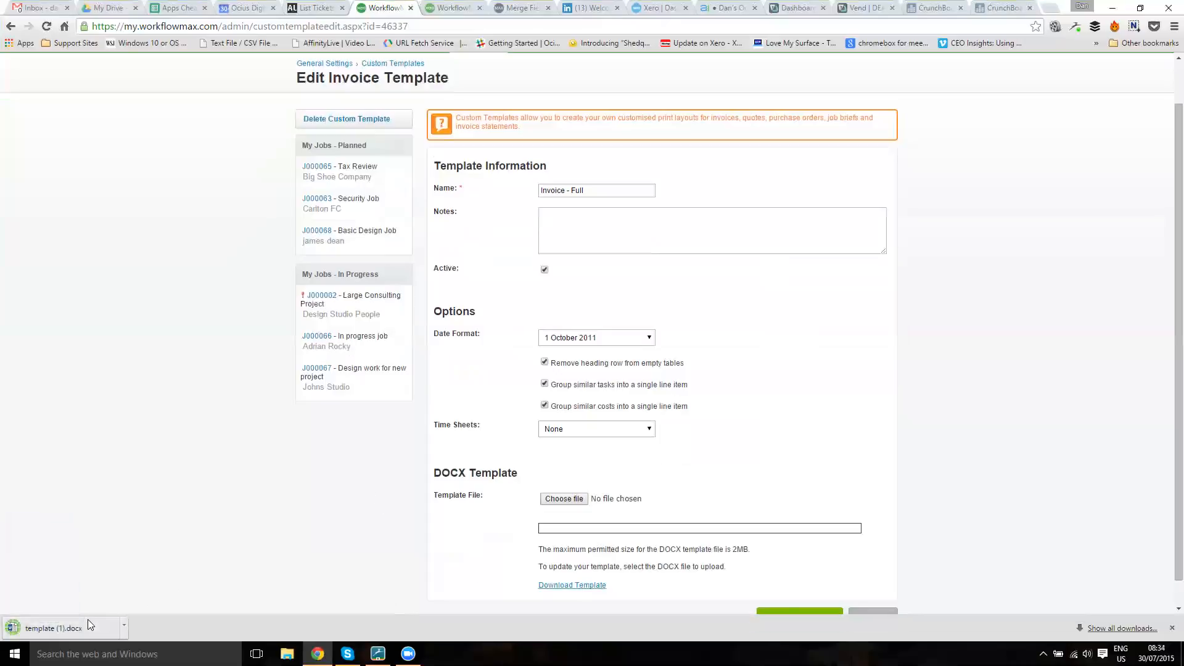
left_click(53, 628)
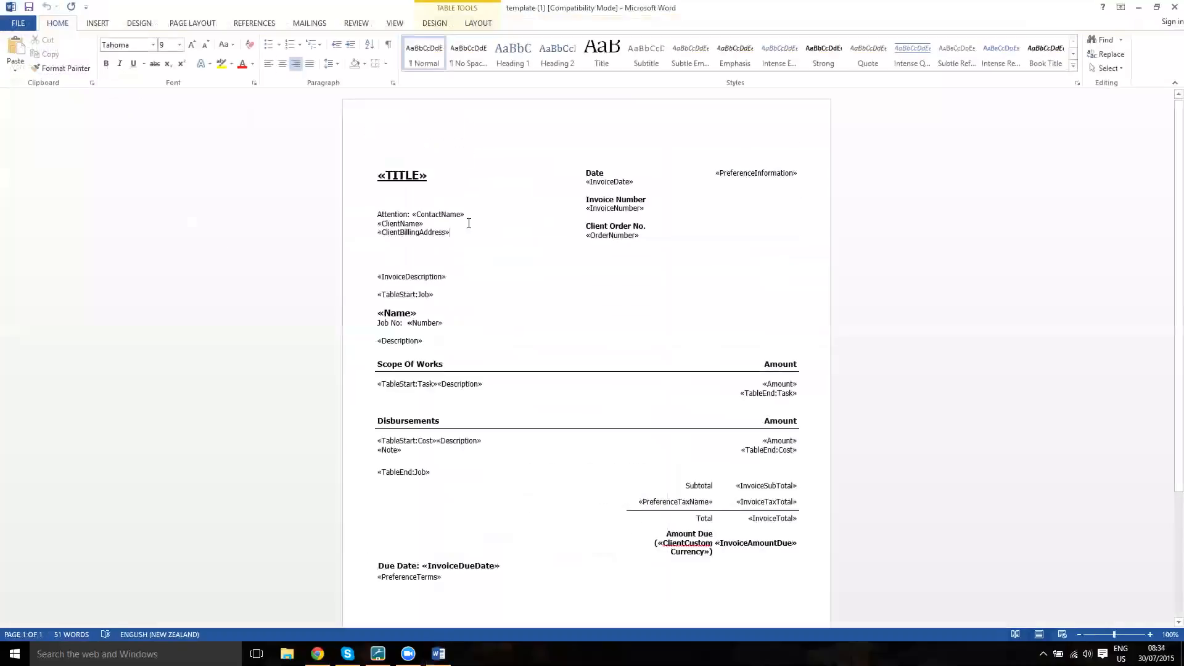
Show the table gridlines and enlarge the Due Date line in bold type.
left_click(477, 23)
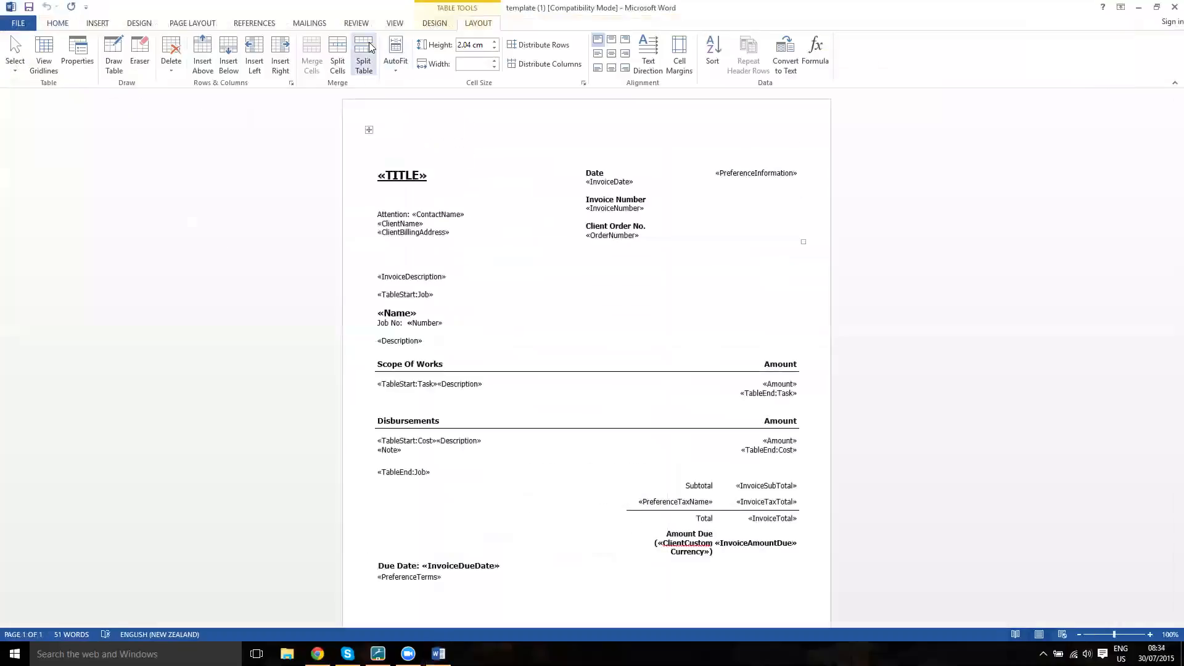
left_click(43, 54)
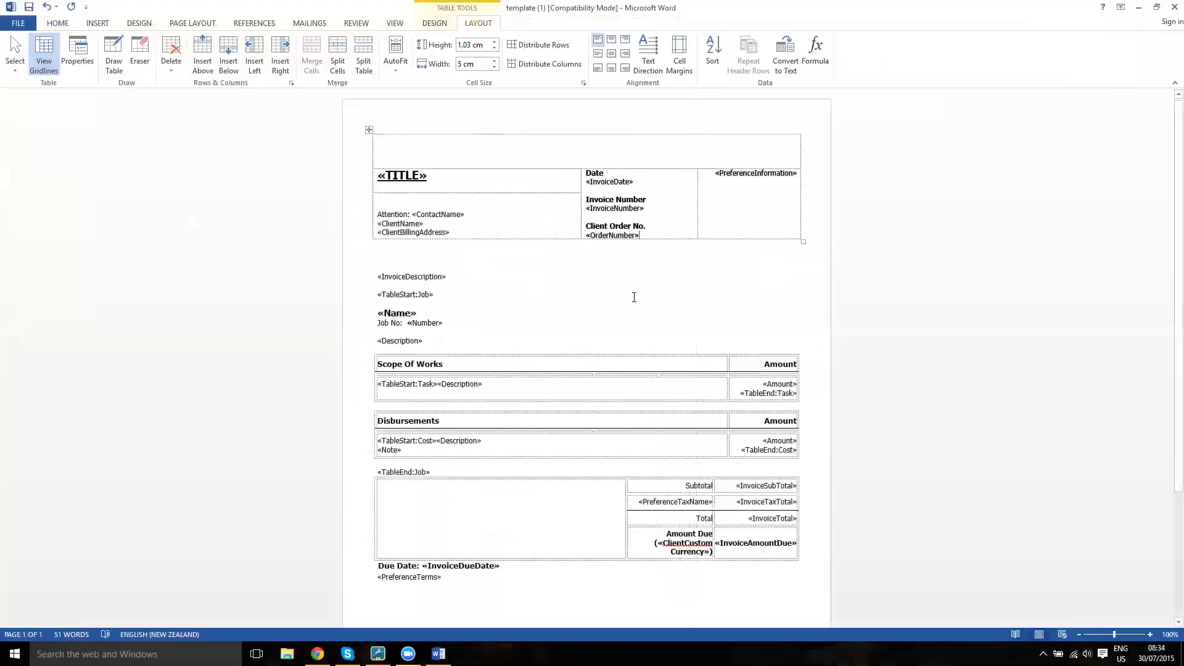
scroll("down", 3)
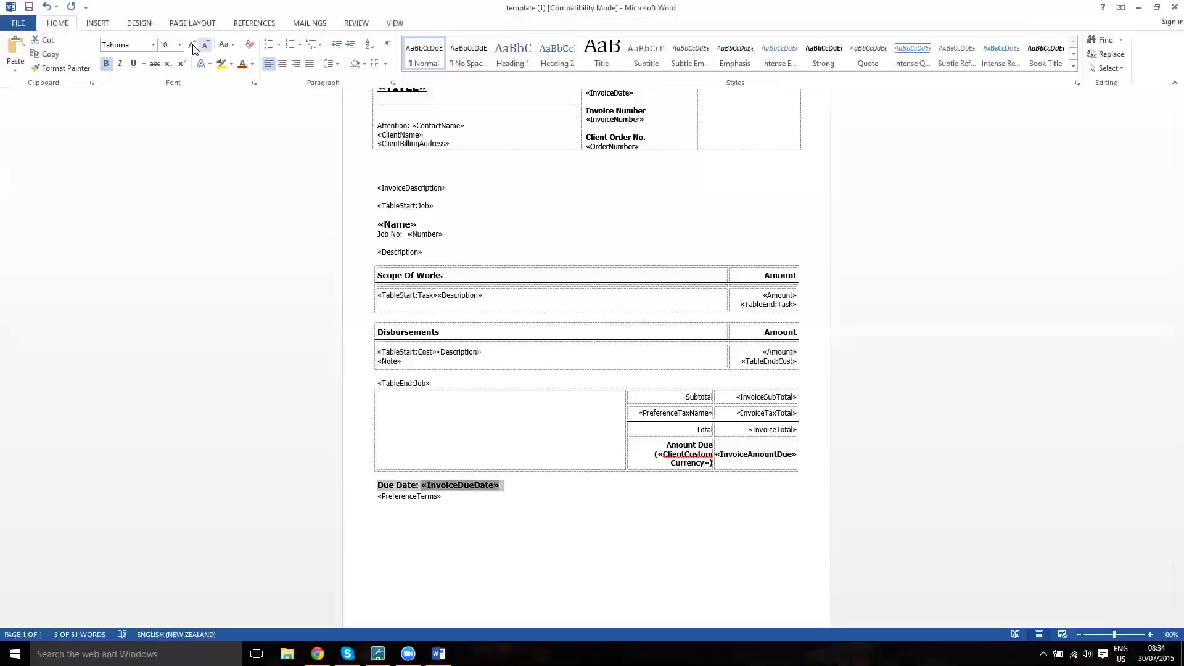
left_click(193, 44)
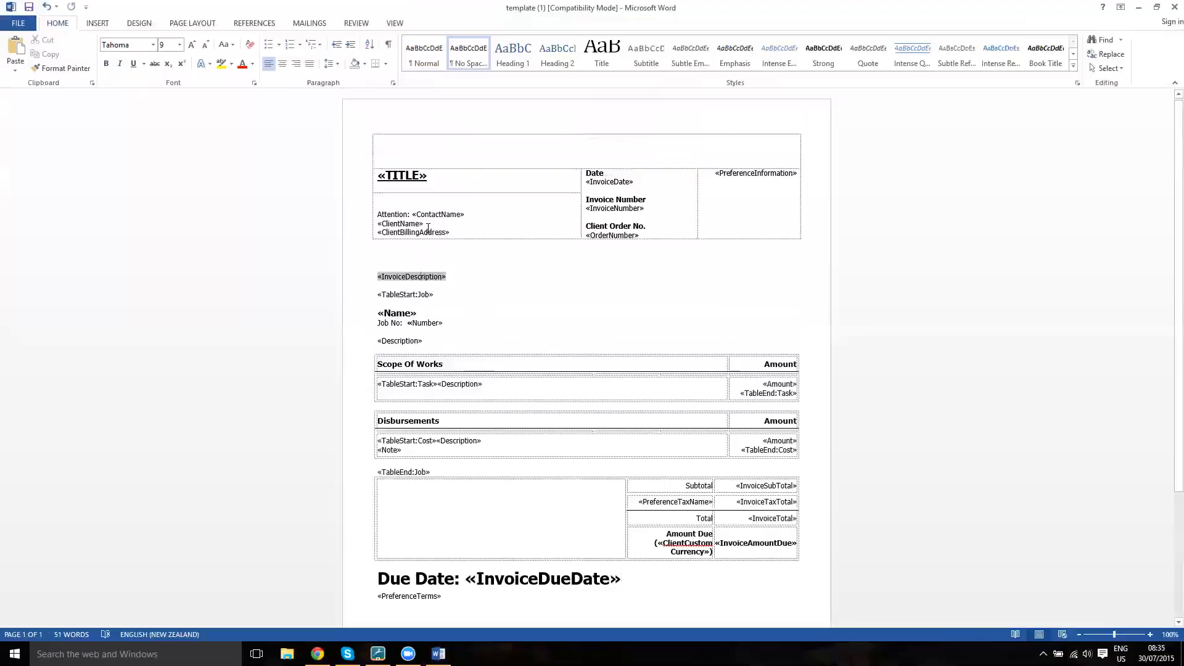
left_click(436, 214)
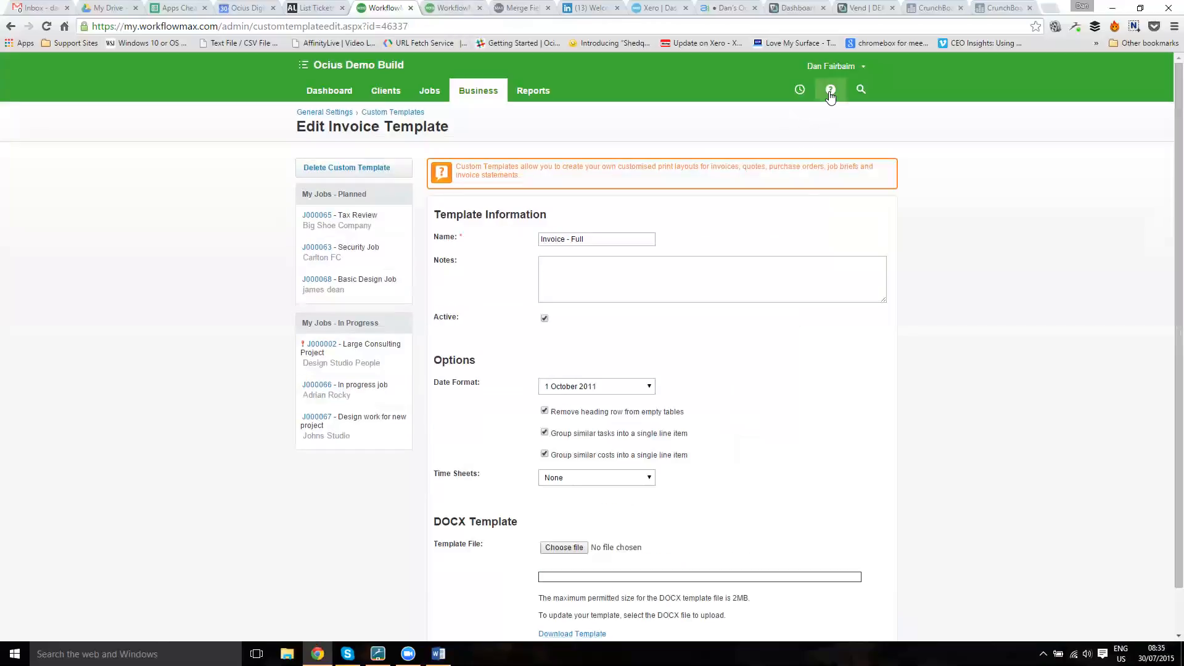
Browse the Merge Field Reference help article to the client fields and select ClientName.
left_click(829, 89)
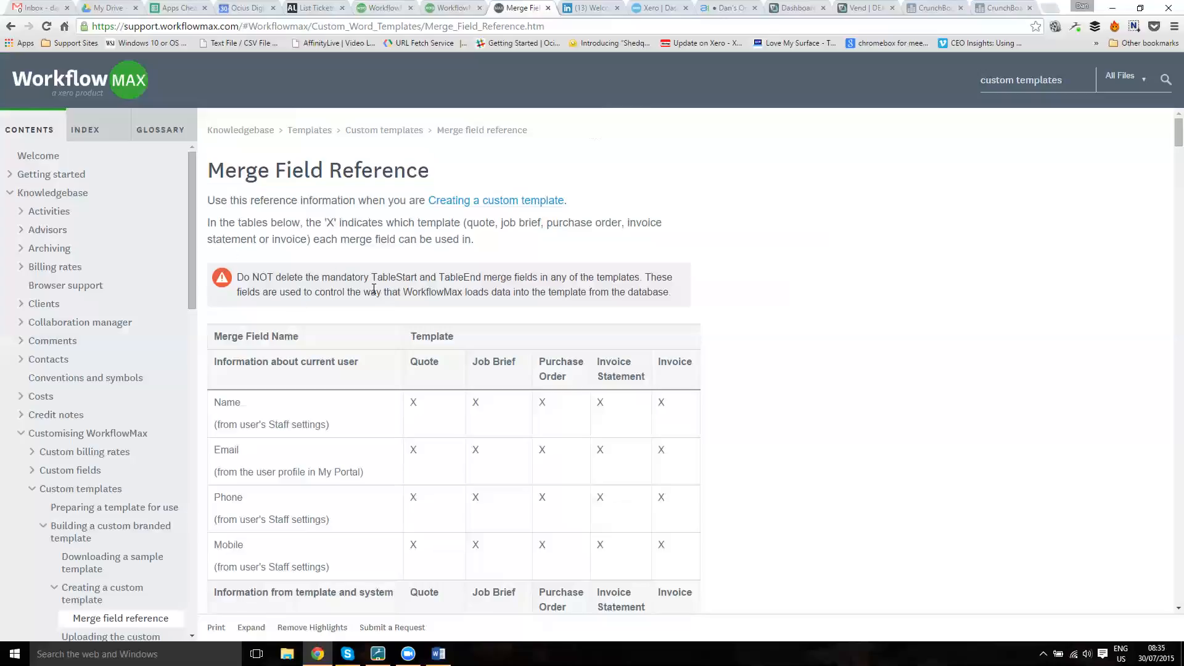
scroll("down", 3)
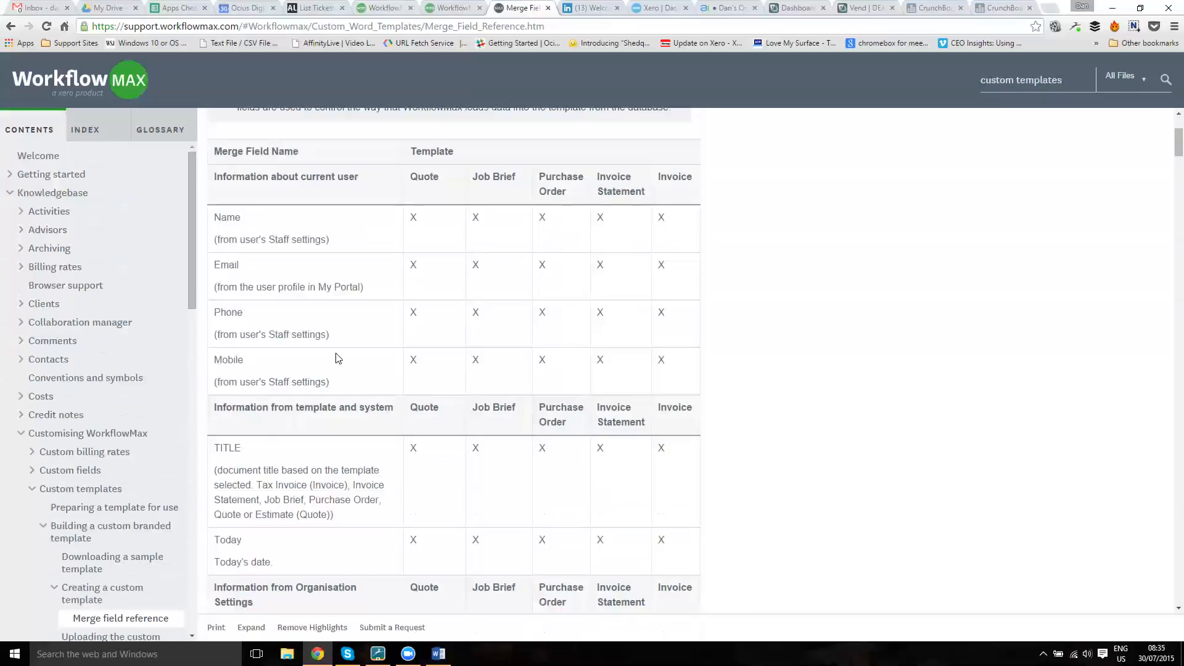
scroll("down", 3)
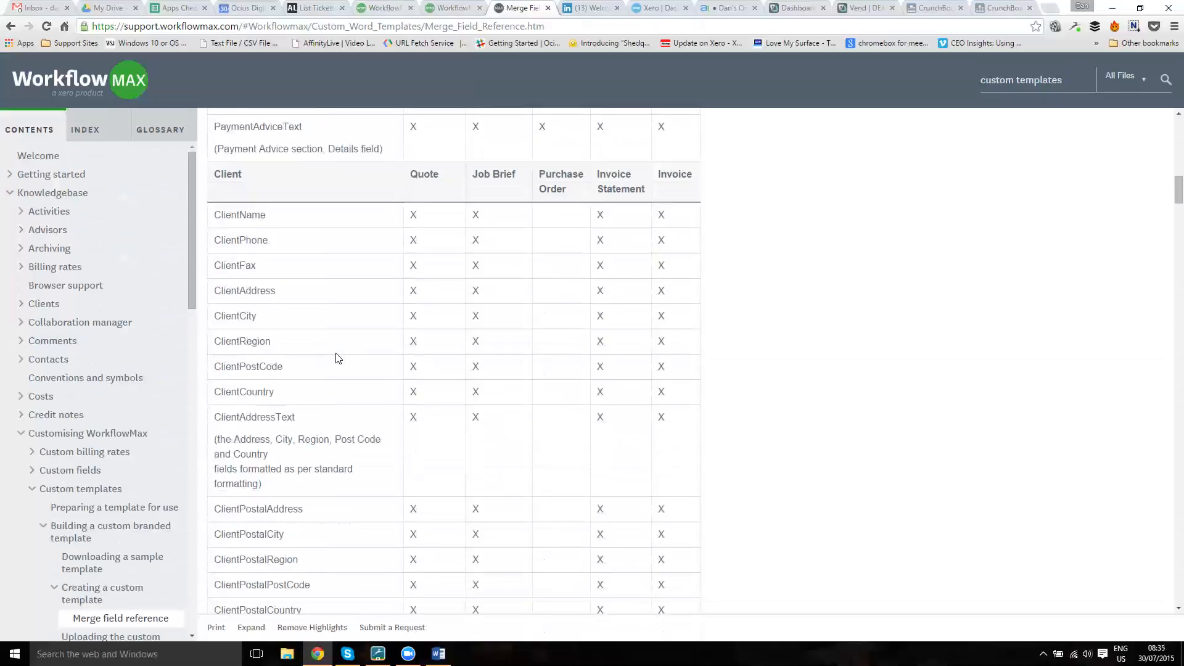
double_click(239, 214)
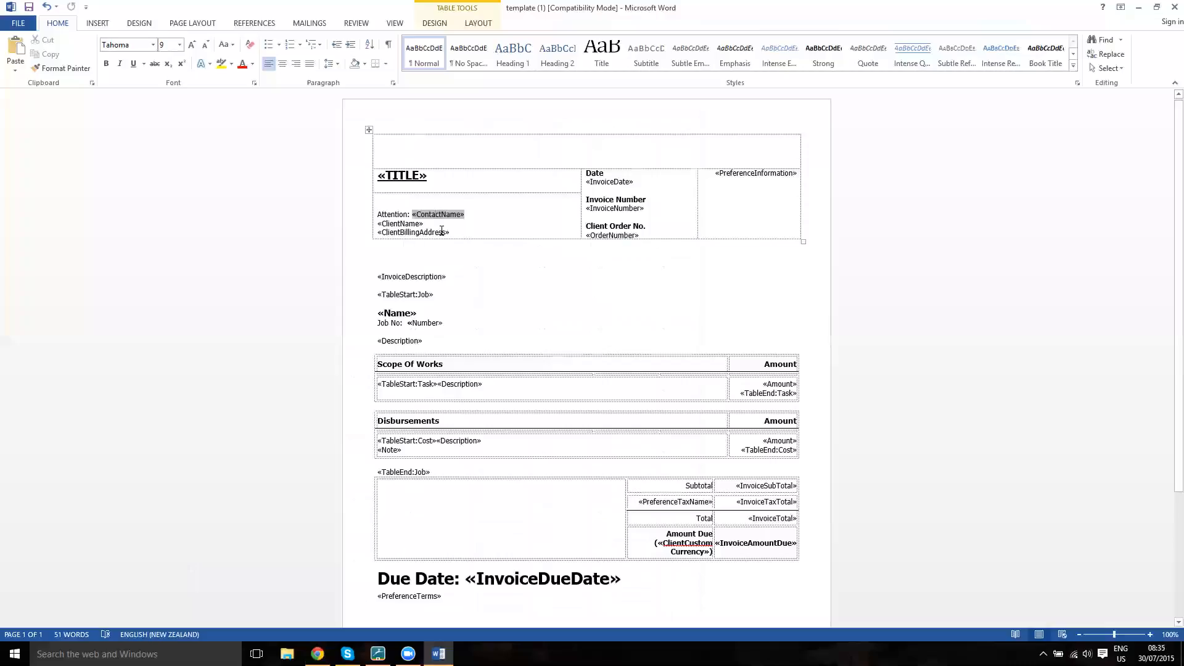
Replace the Client Order No. heading and «OrderNumber» field in the header, typing 'Clie'.
left_click(400, 223)
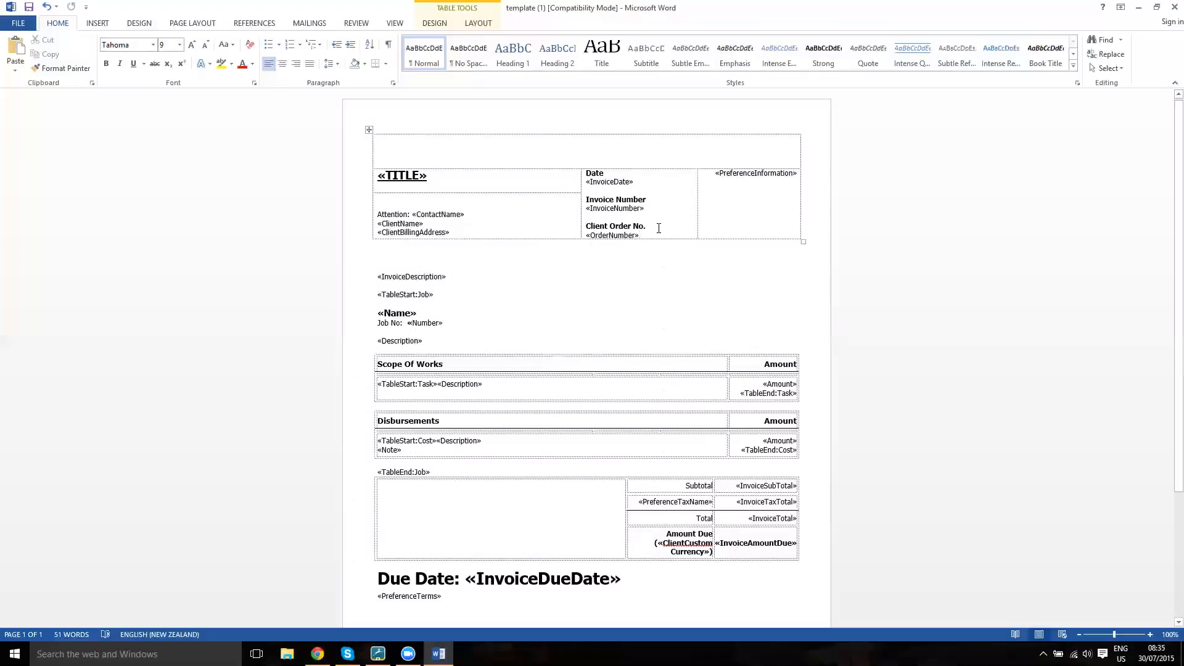
left_click_drag(586, 226, 647, 234)
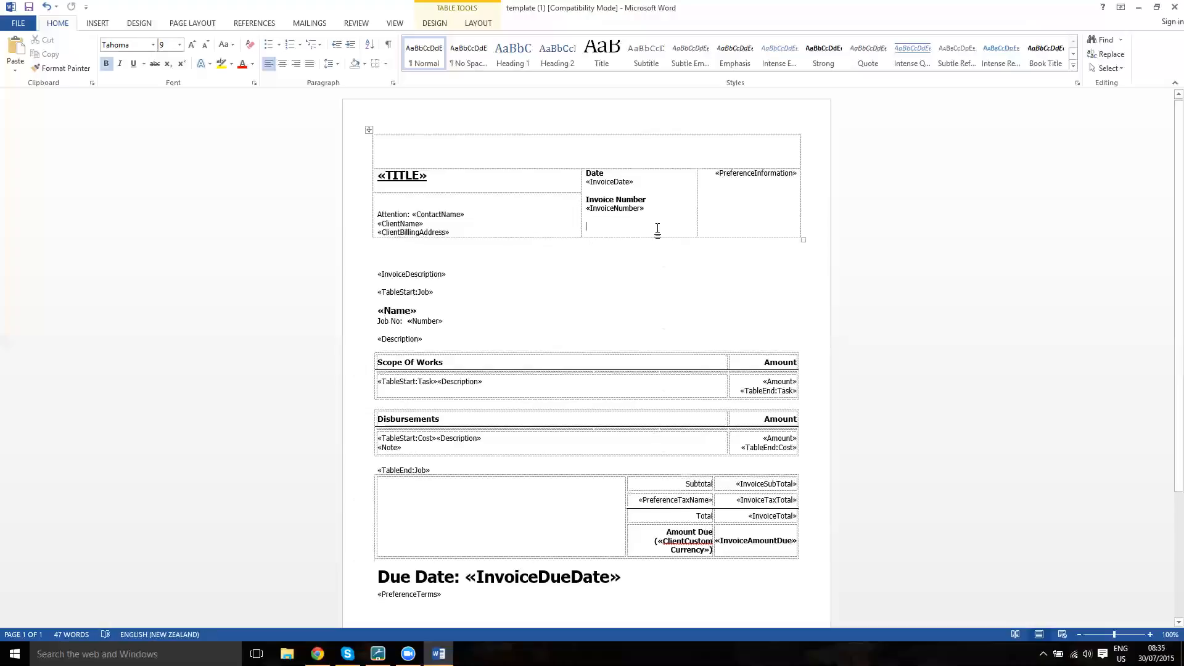
type("Clie")
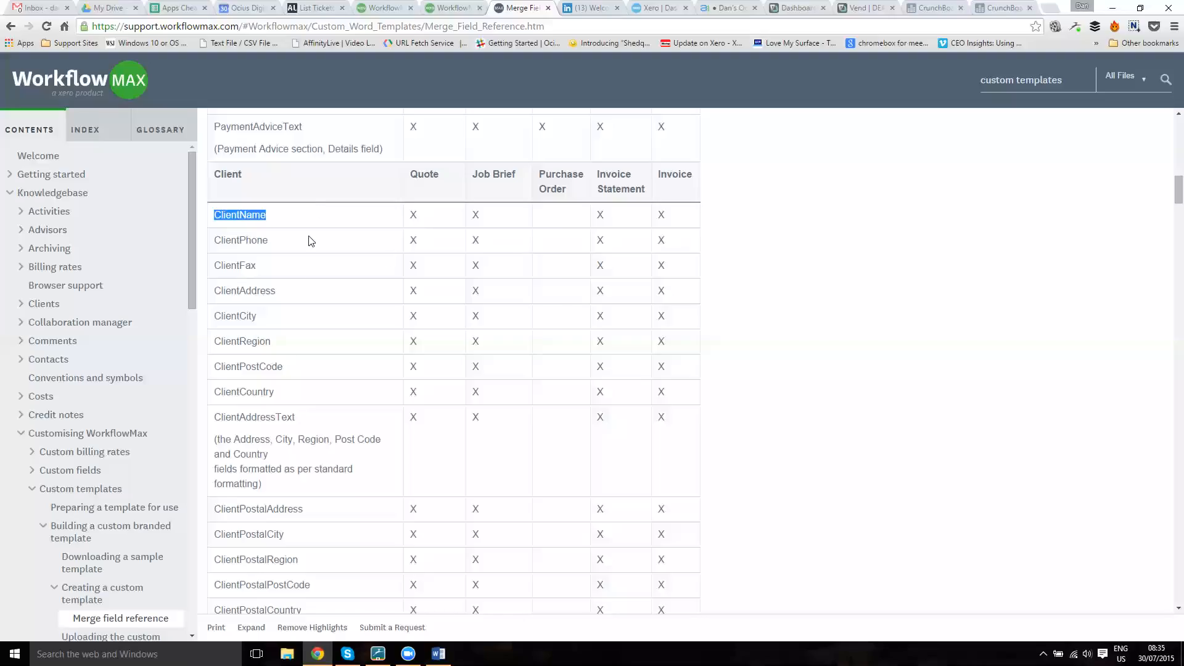
Search the Merge Field Reference page for 'accou' to locate the account manager field.
scroll("down", 3)
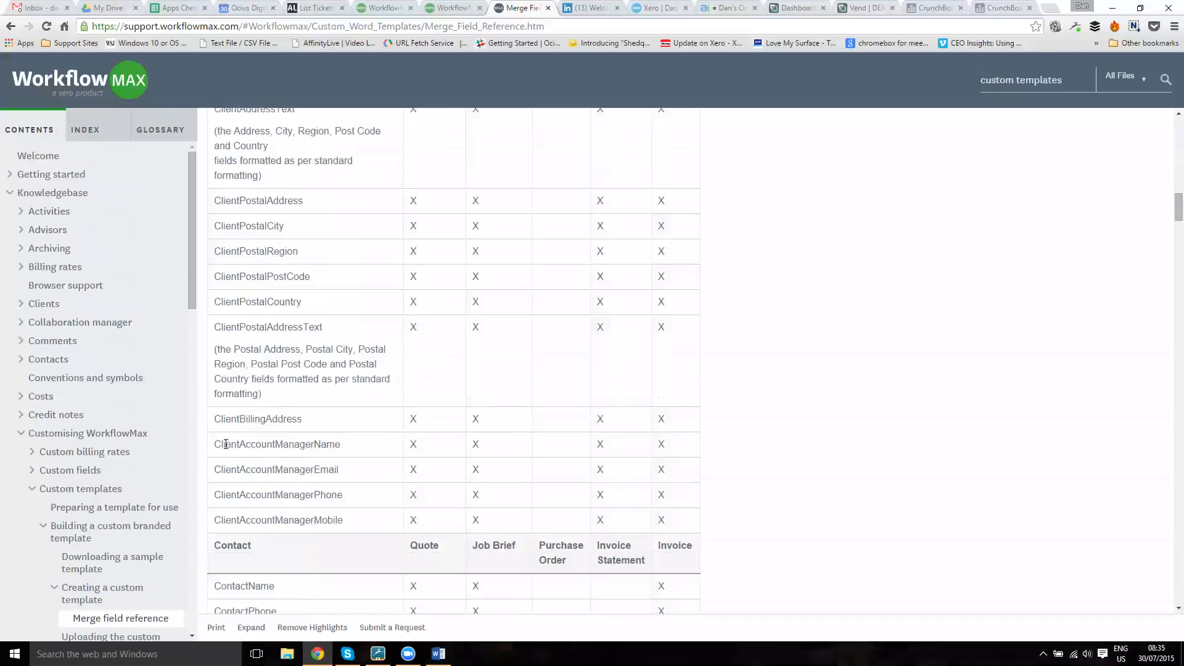
double_click(277, 444)
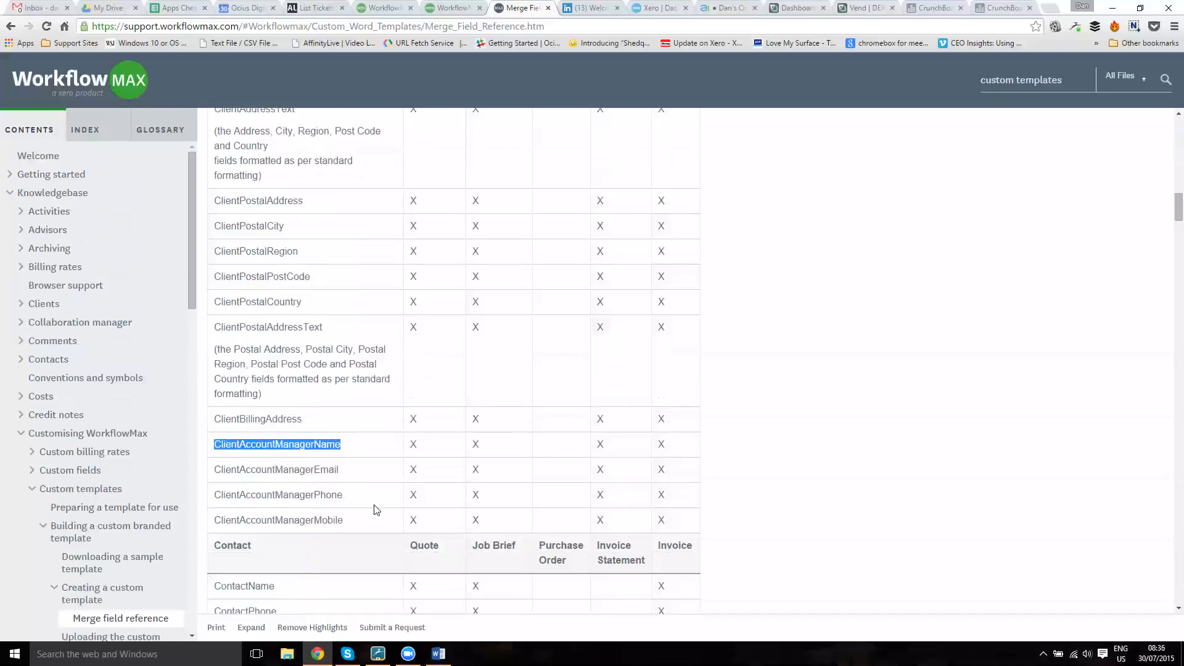
left_click(277, 444)
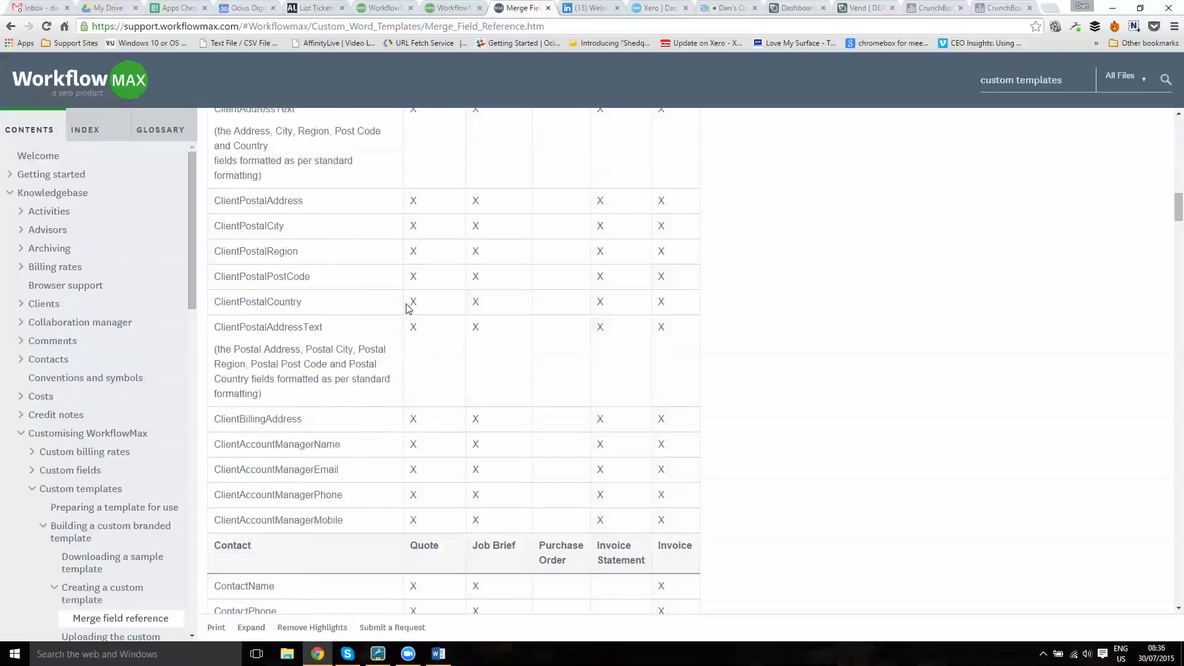
mouse_move(633, 265)
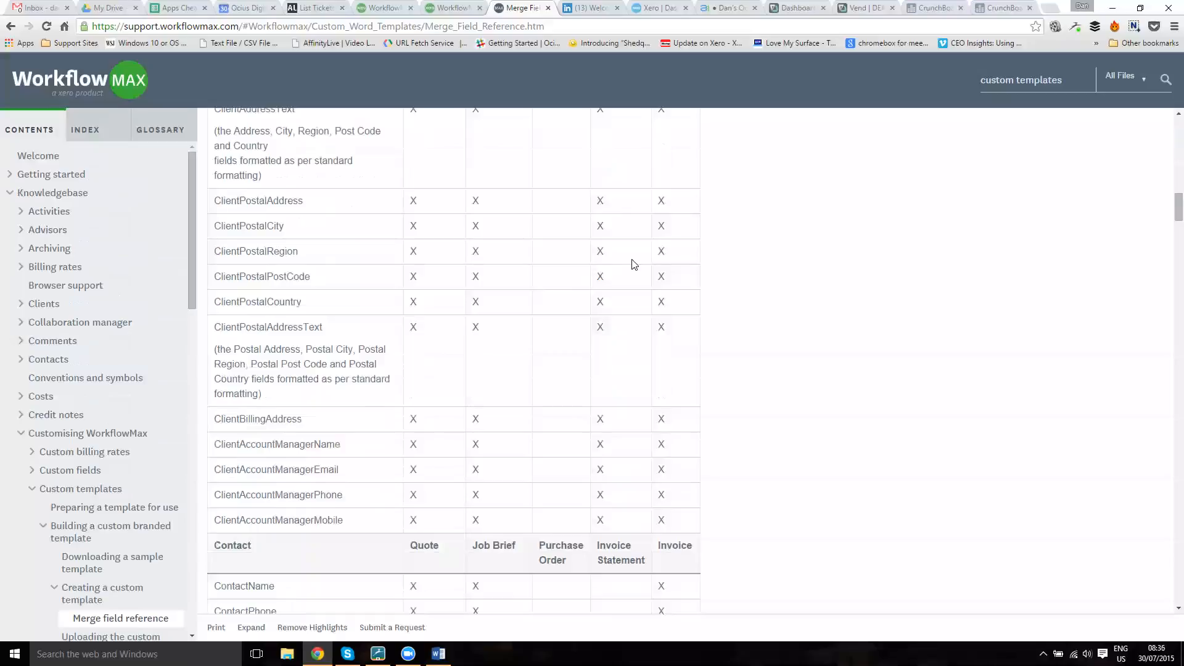
key("ctrl+f")
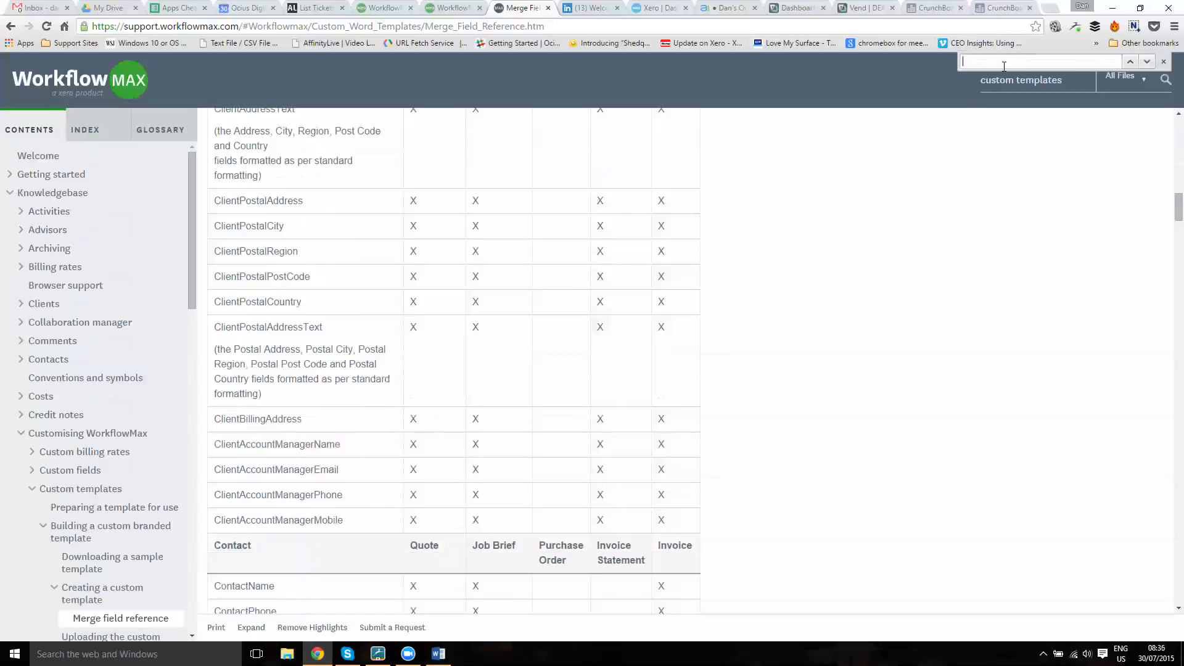
type("account")
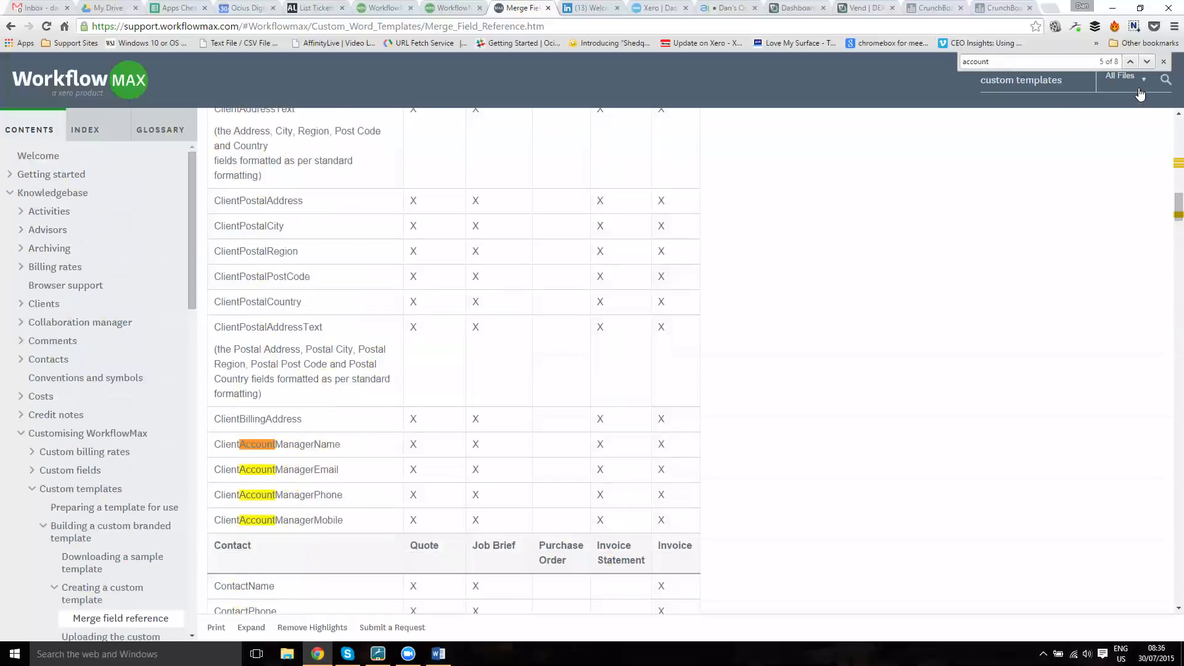
left_click(1130, 61)
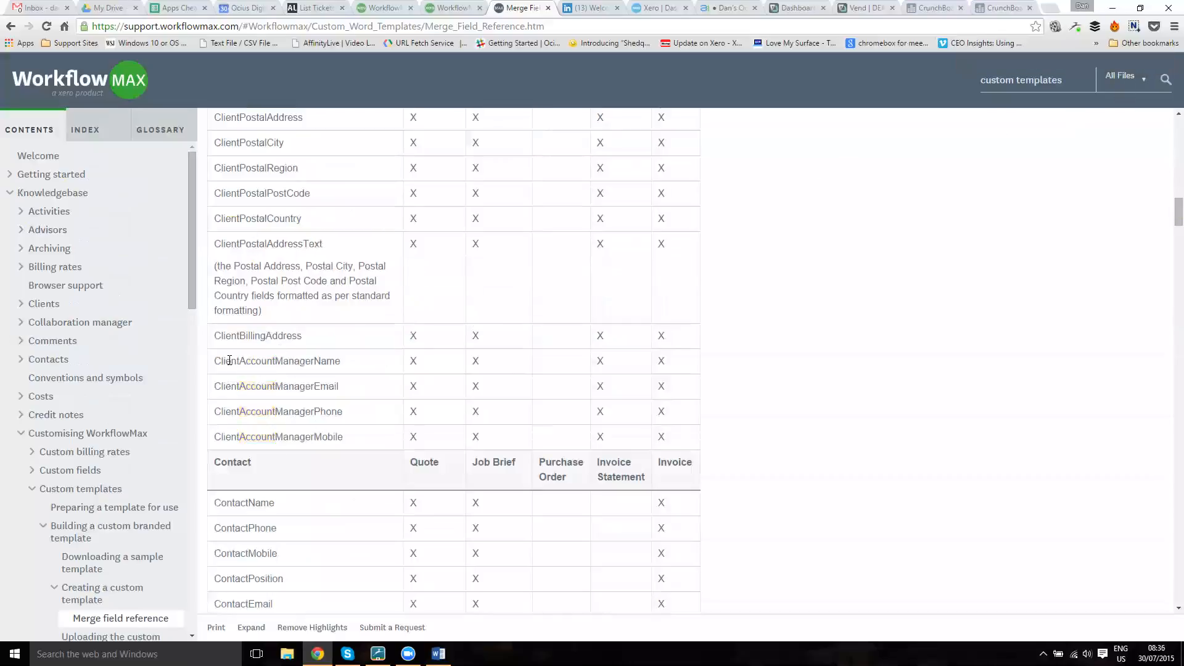
Select the ClientAccountManagerName merge field name for use in the invoice header.
double_click(277, 360)
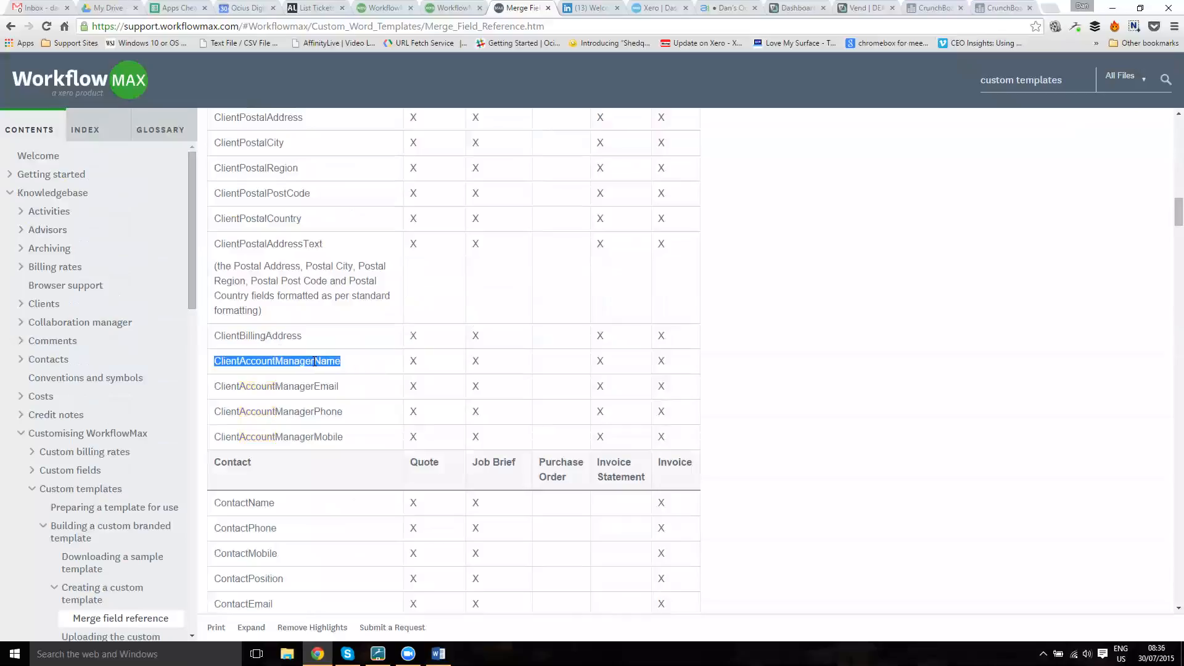
left_click(277, 361)
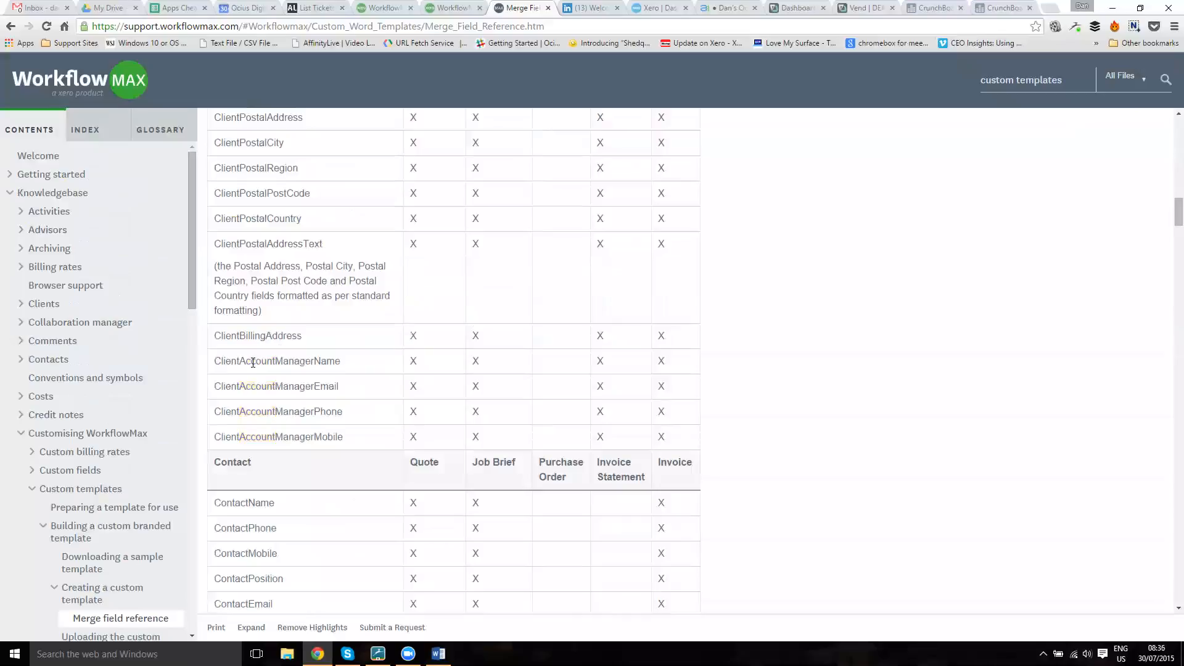
double_click(277, 360)
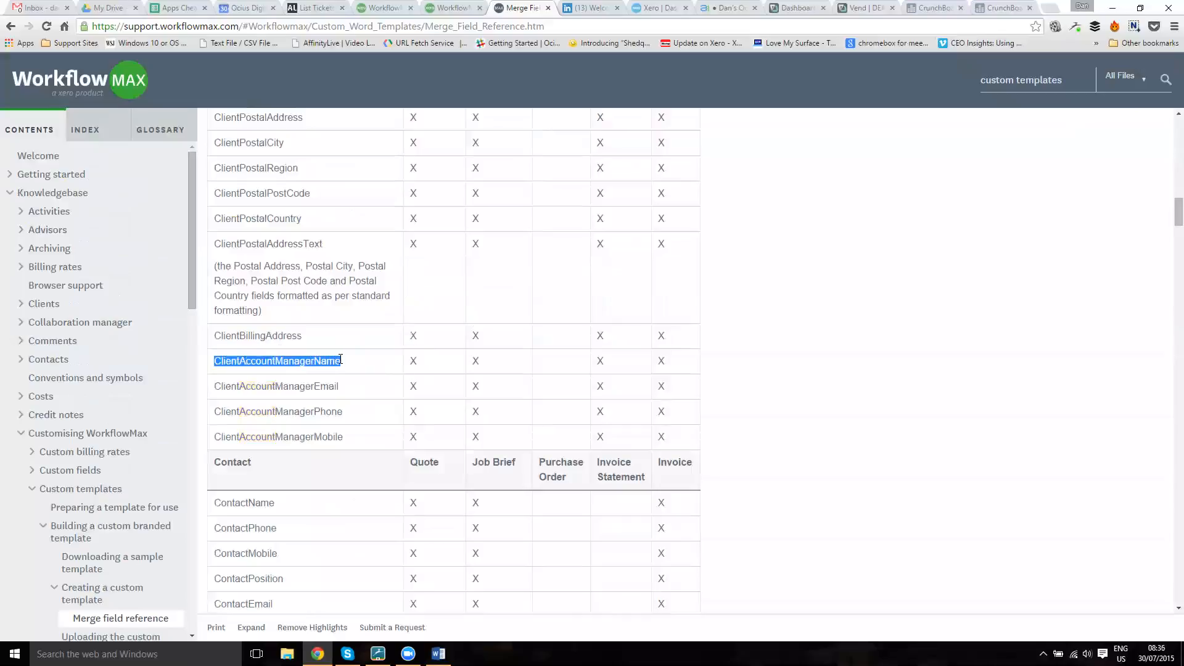
left_click(350, 371)
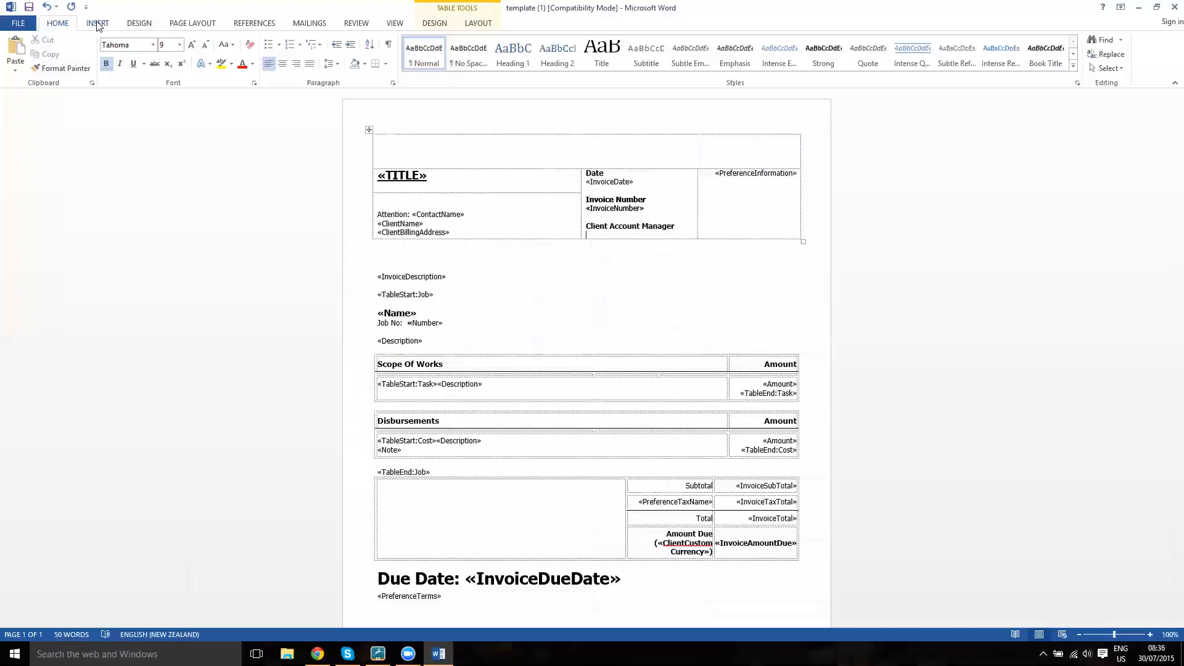
Start a MergeField insertion via Quick Parts > Field under the Client Account Manager heading.
left_click(97, 23)
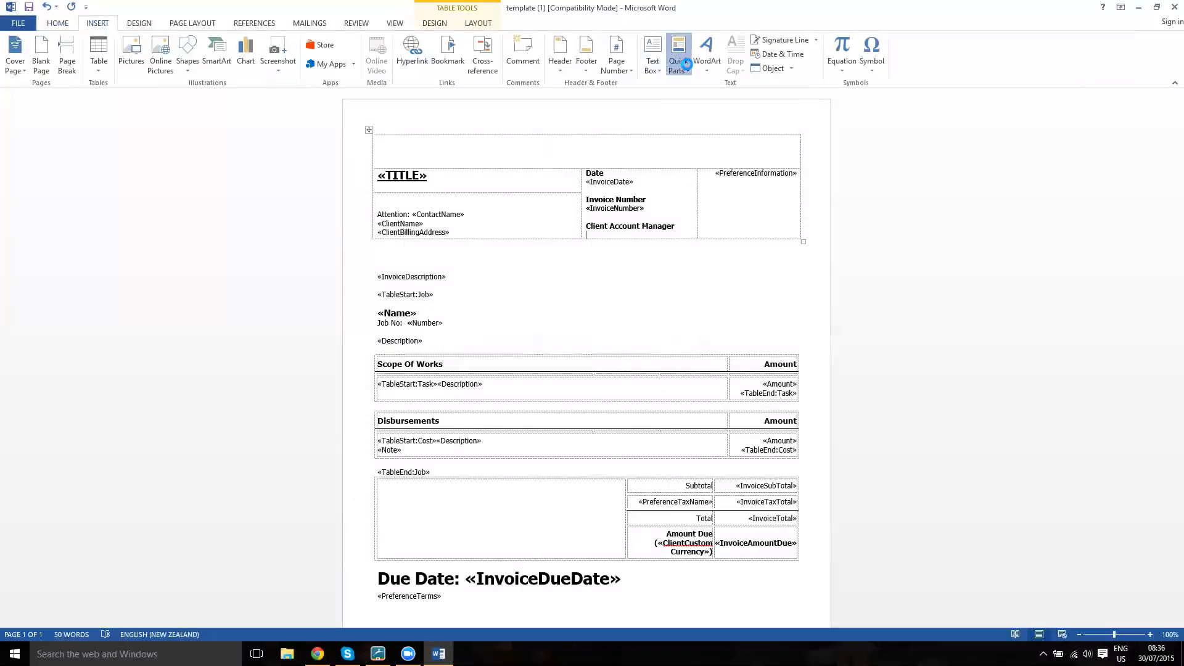
left_click(677, 53)
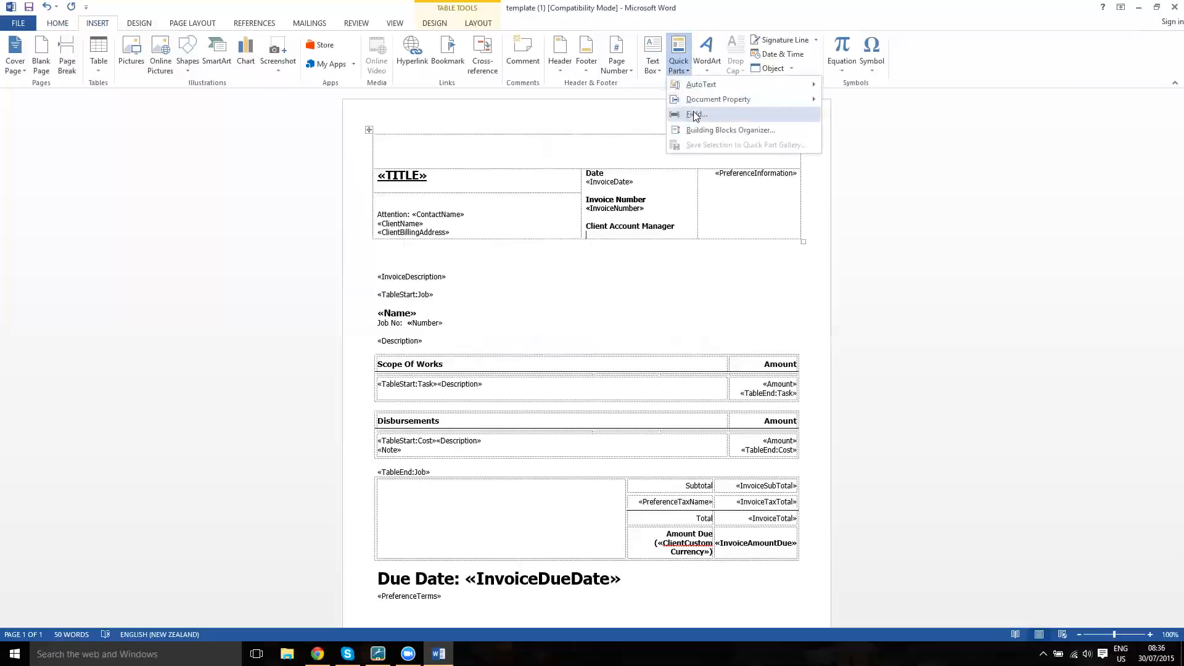
left_click(693, 114)
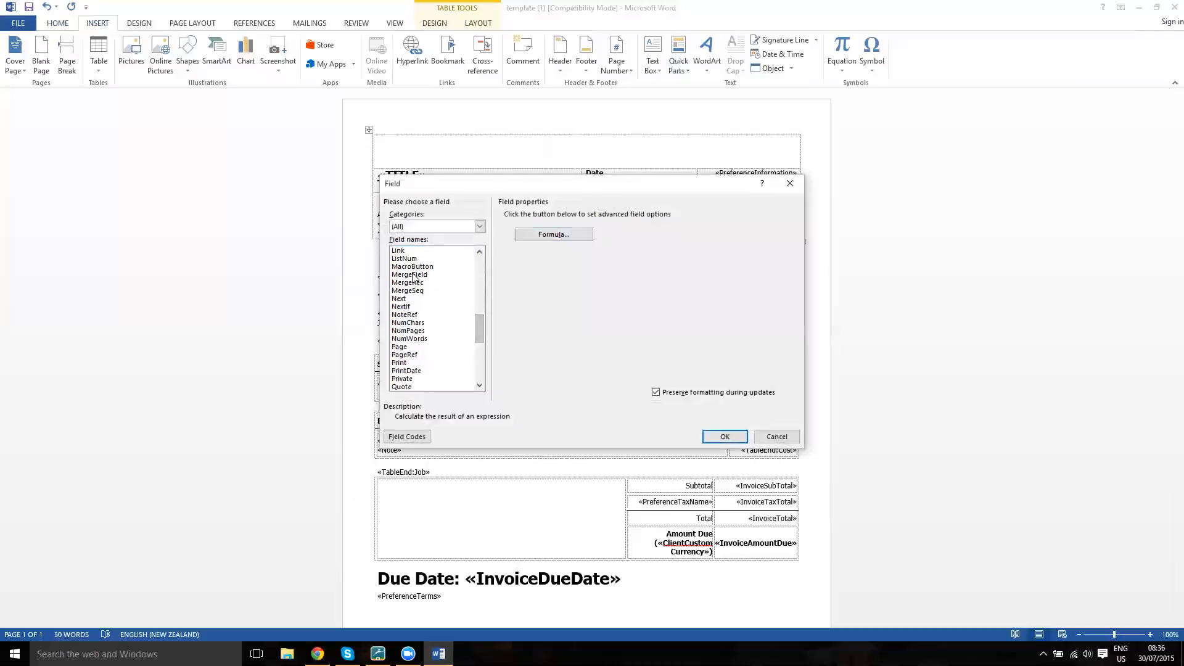
left_click(410, 274)
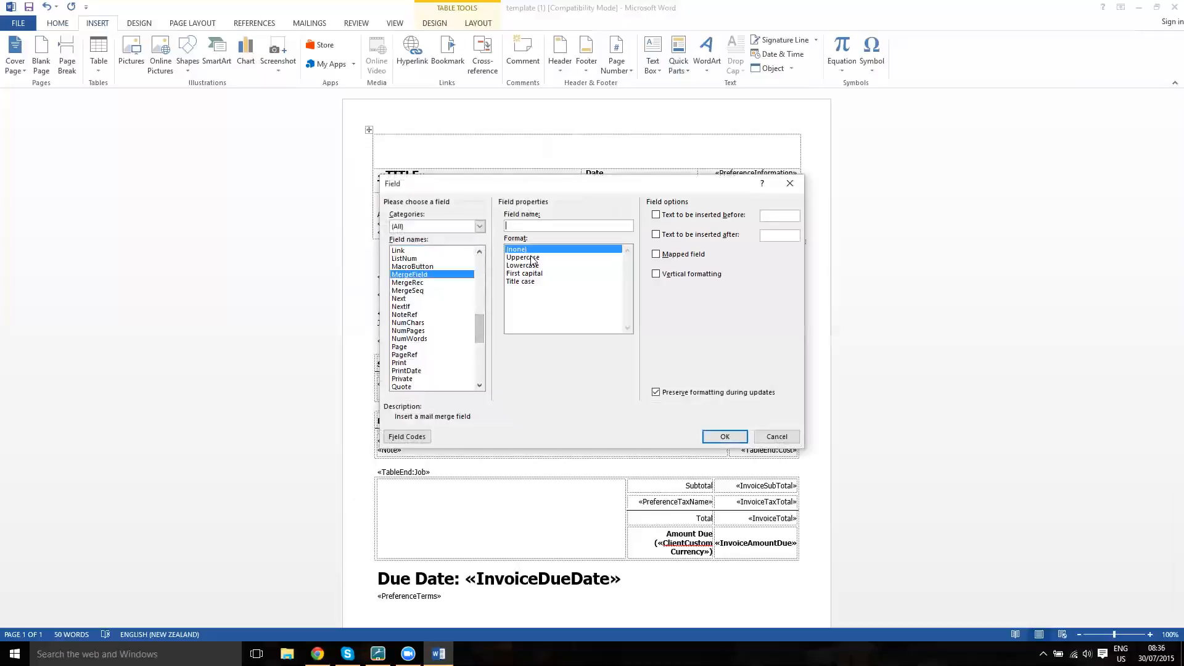
mouse_move(320, 587)
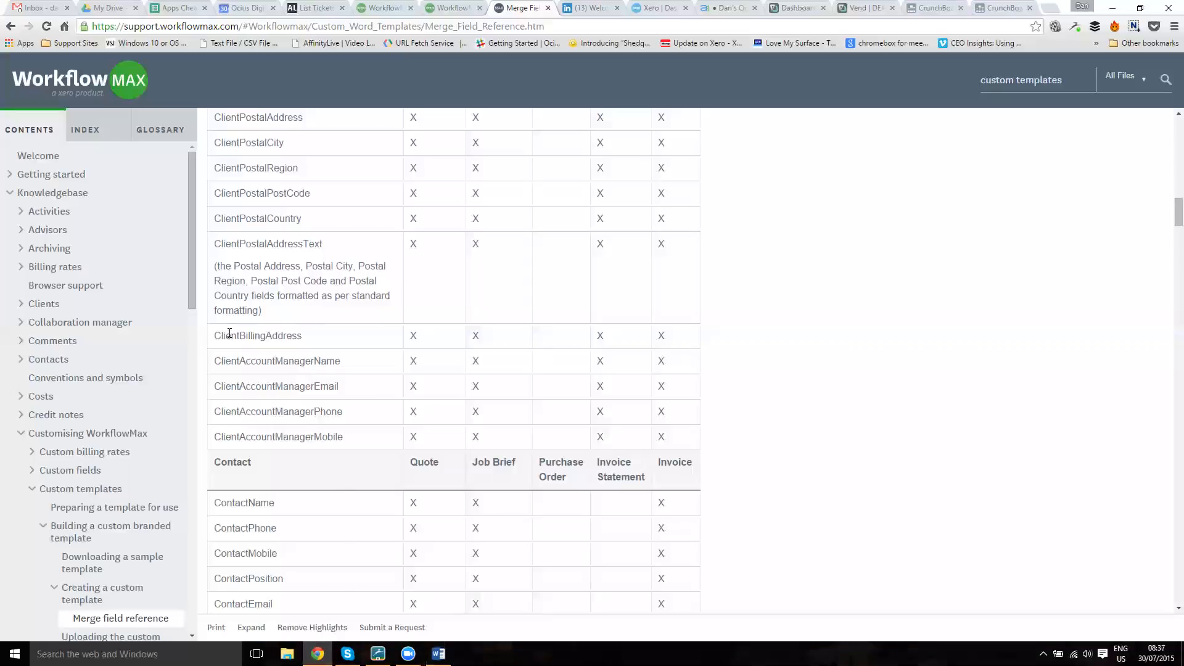
Name the field ClientAccountManagerName and insert the merge field.
double_click(276, 360)
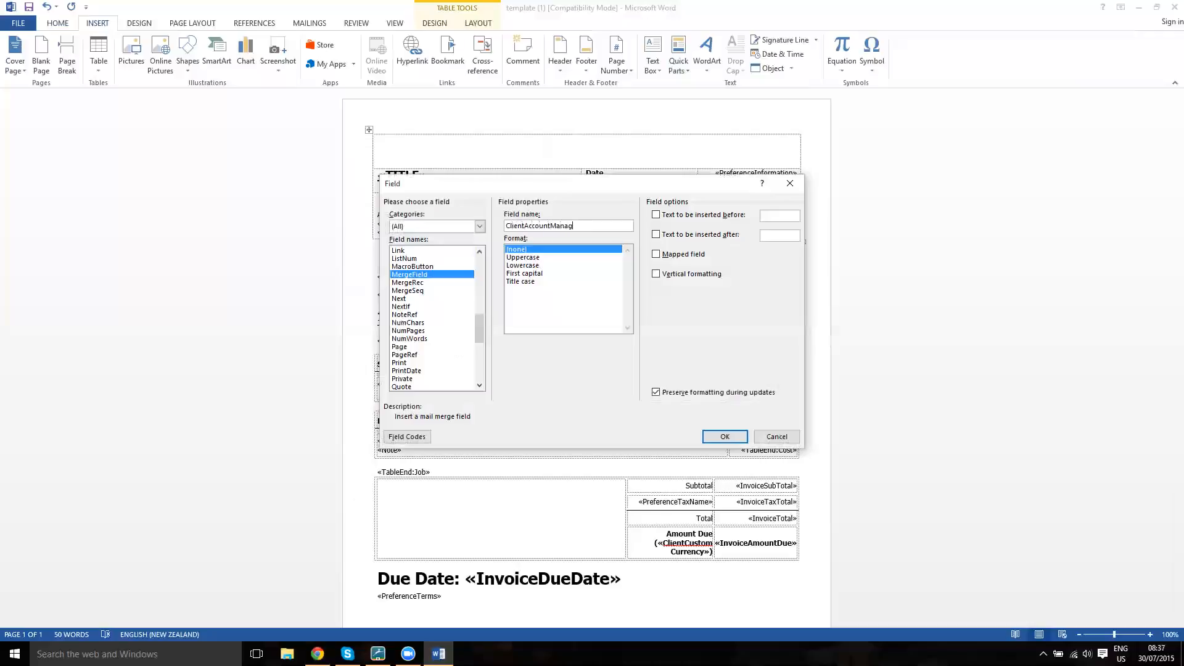
type("erName")
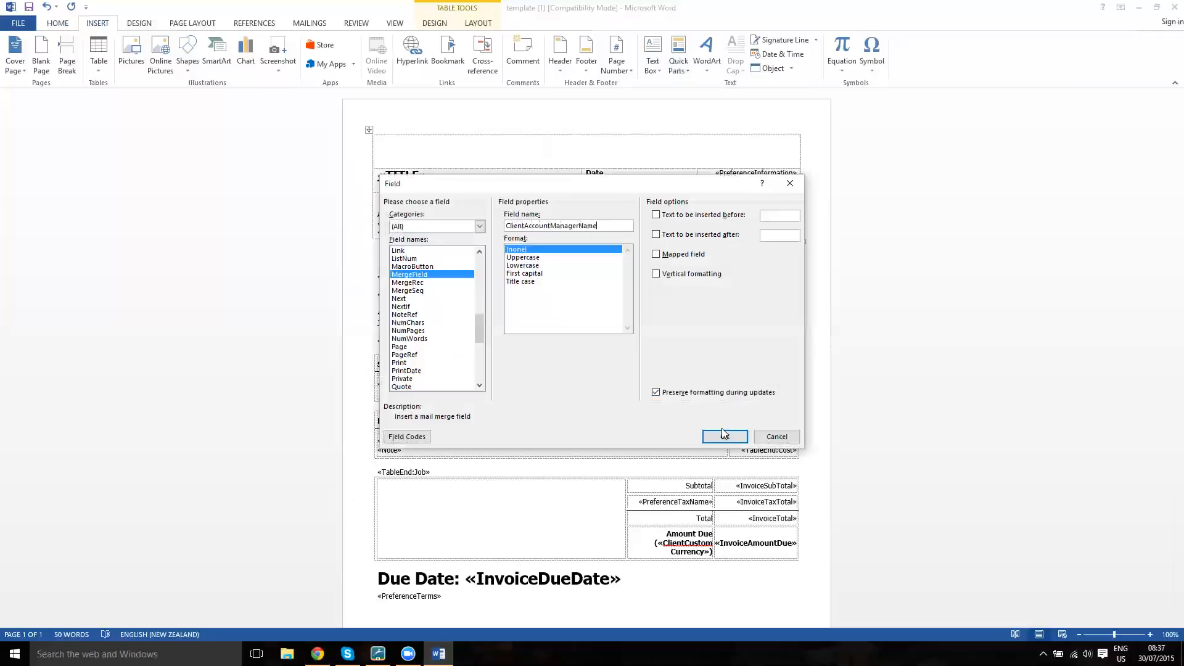
left_click(724, 437)
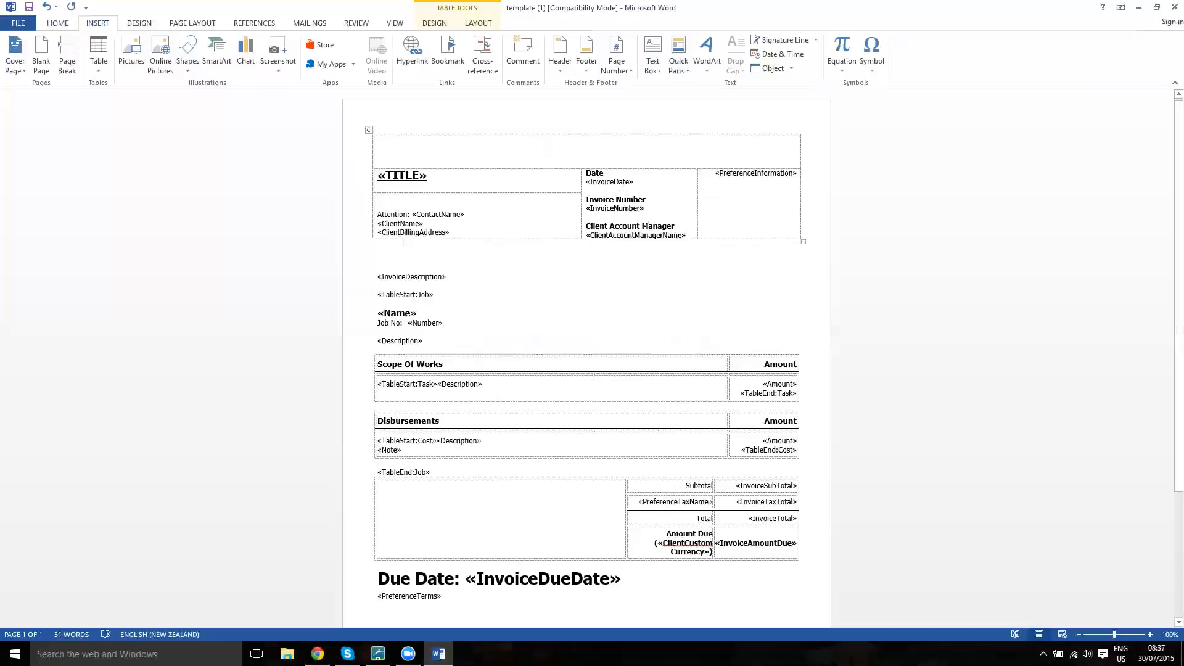
double_click(614, 208)
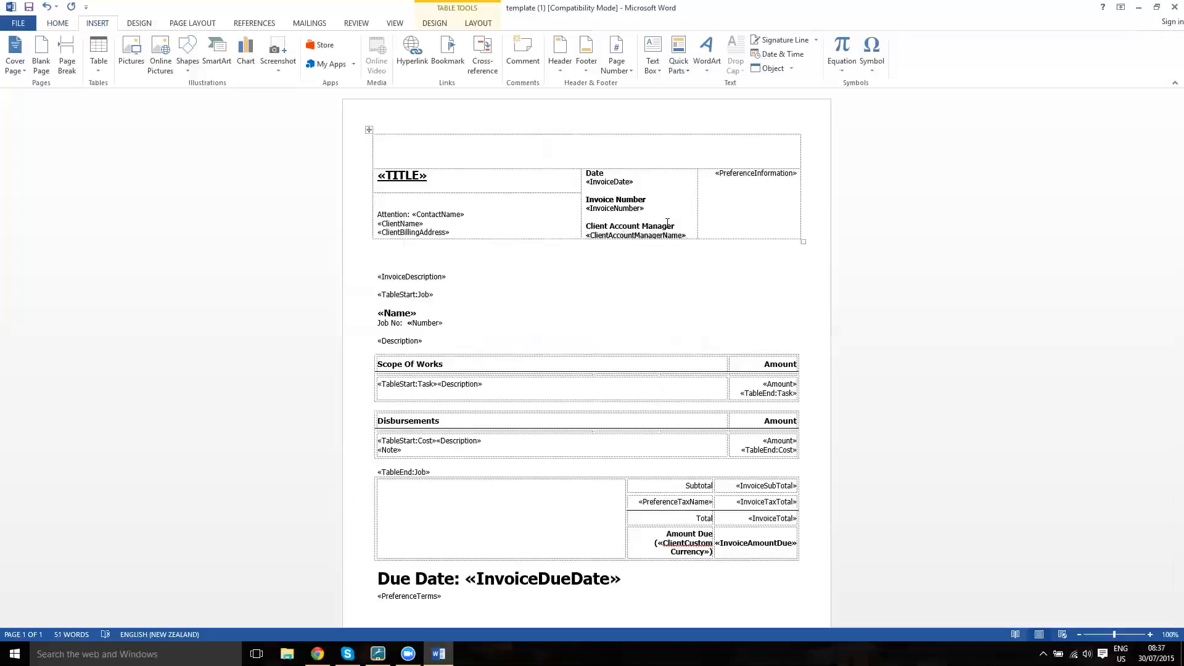
key("alt+F9")
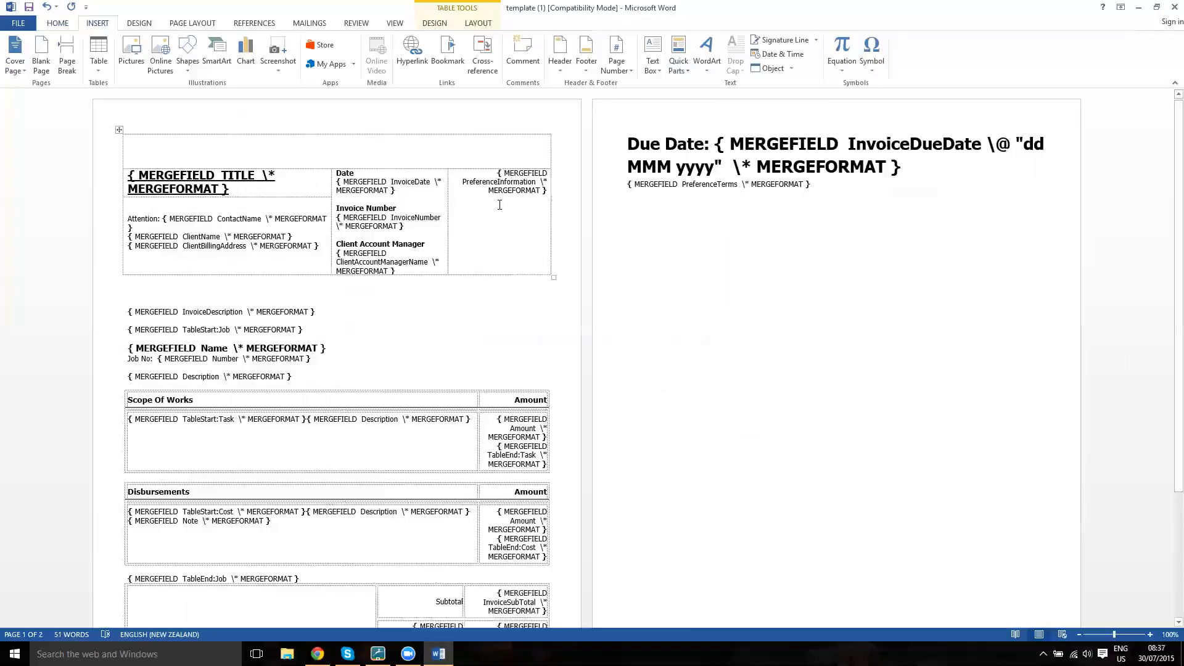
key("alt+F9")
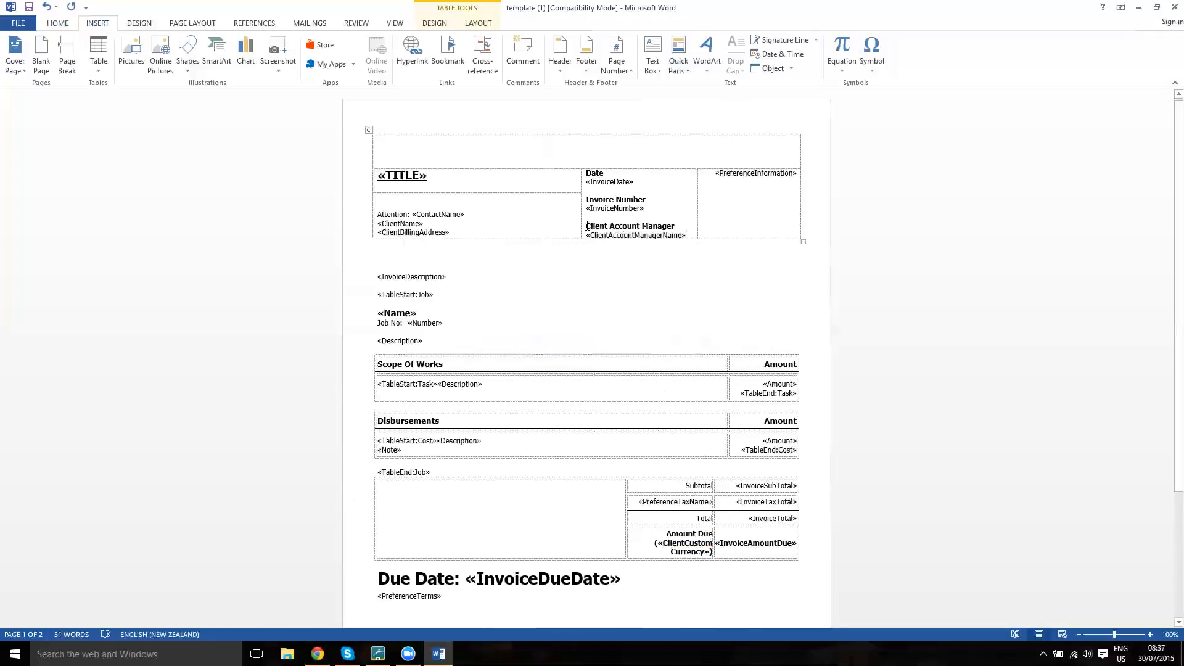
double_click(629, 226)
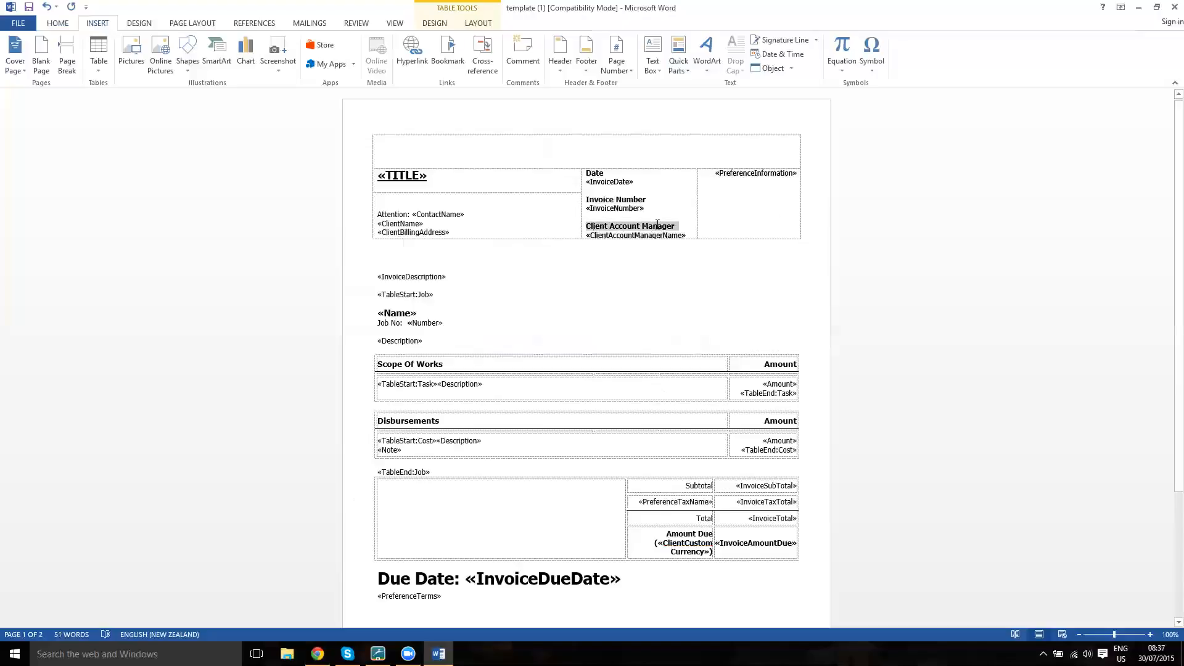
scroll("down", 3)
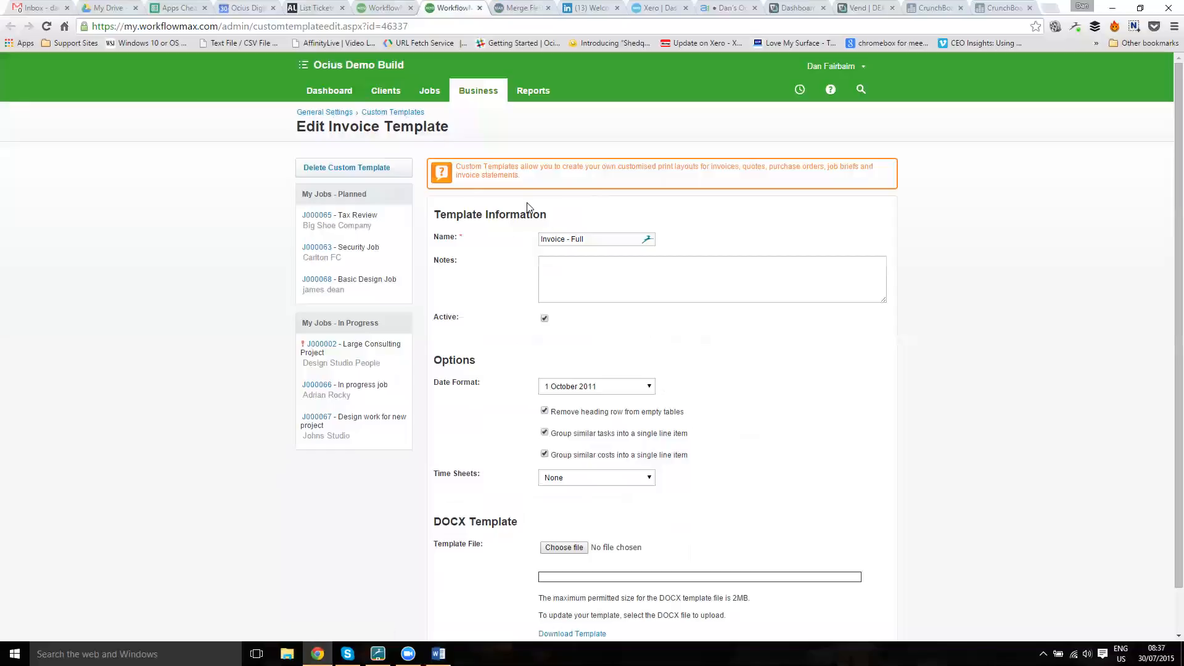
Upload template (1).docx as the Invoice - Full template file and save.
scroll("down", 3)
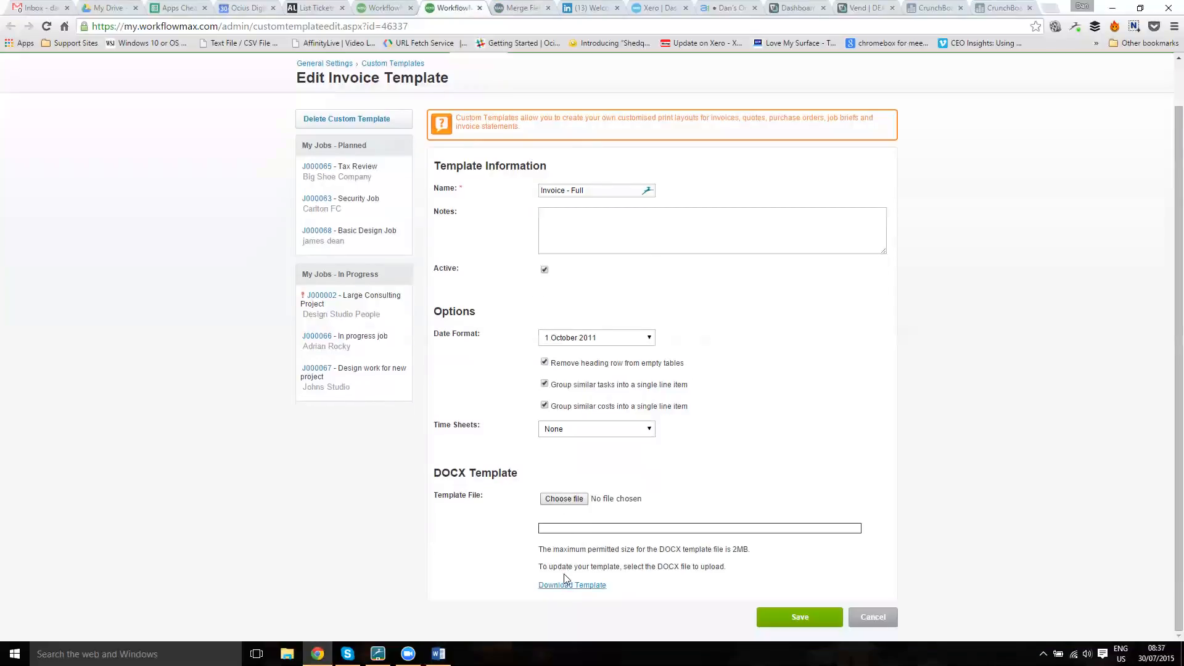
mouse_move(581, 482)
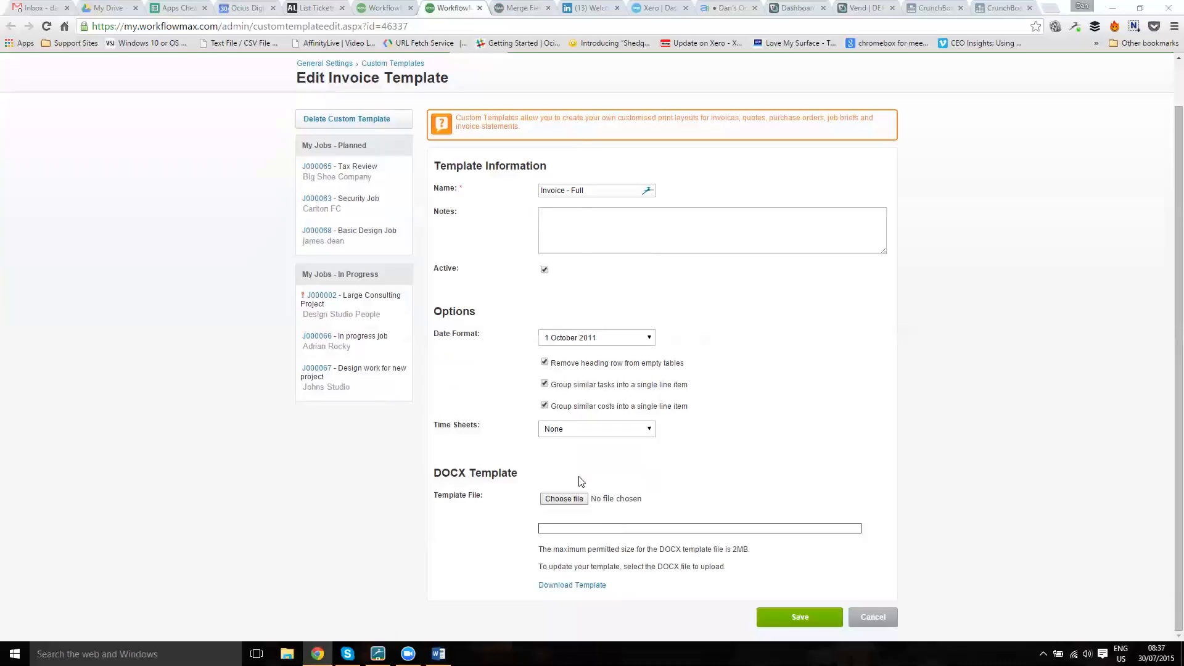
left_click(563, 498)
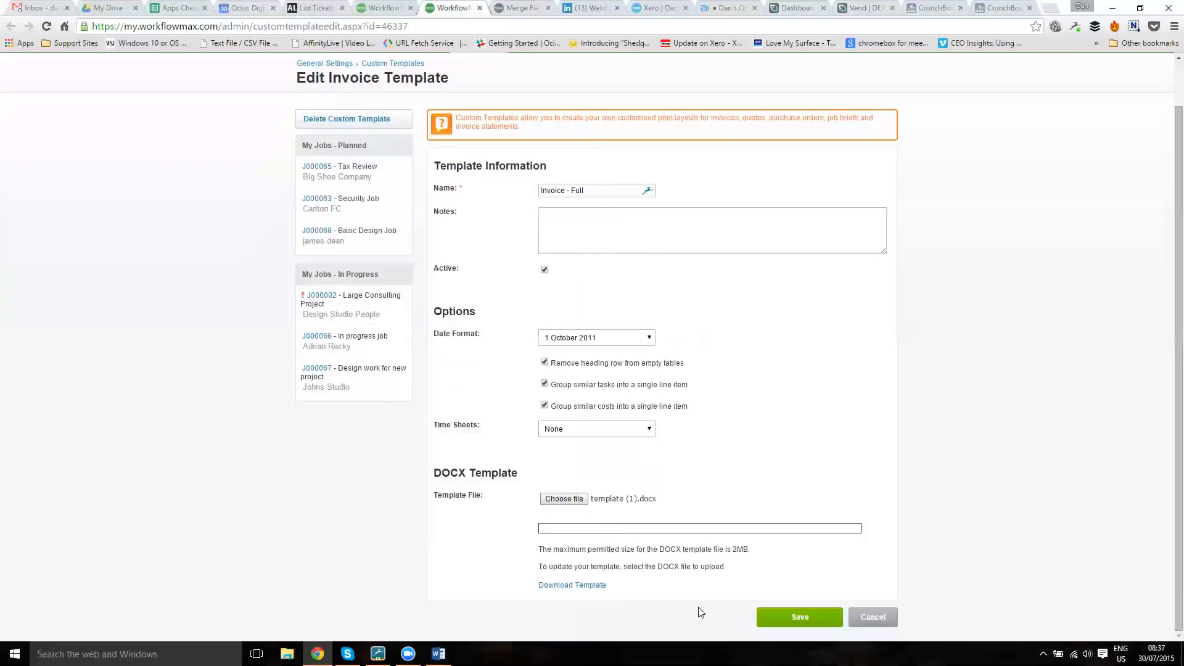
left_click(798, 616)
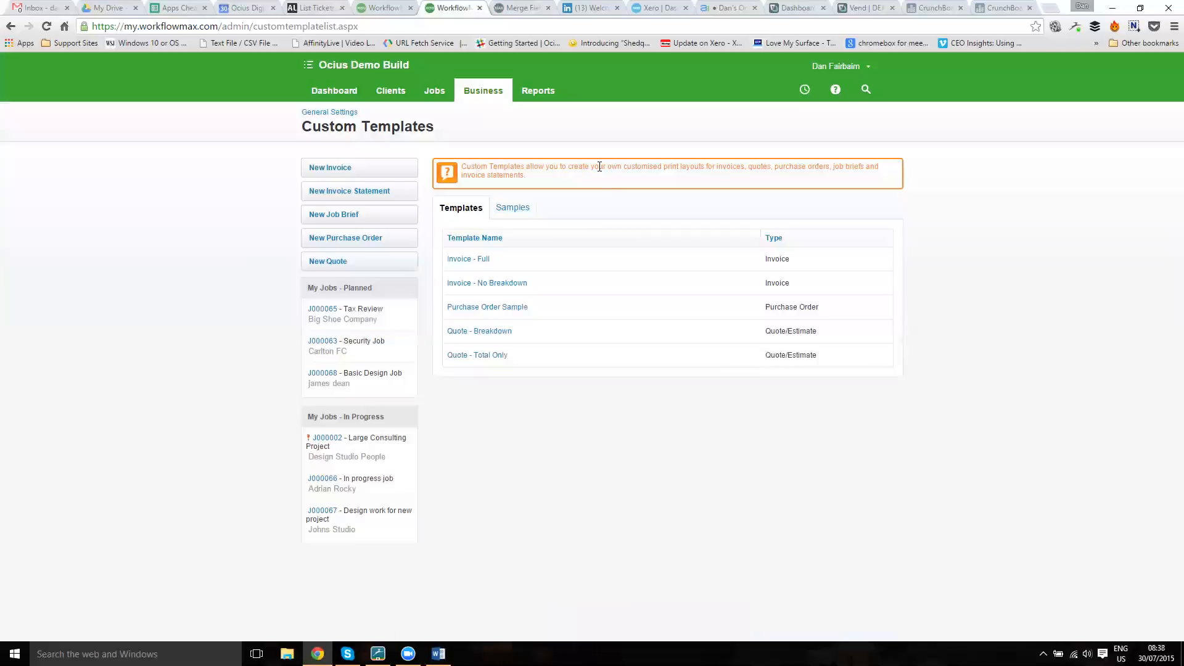
mouse_move(482, 94)
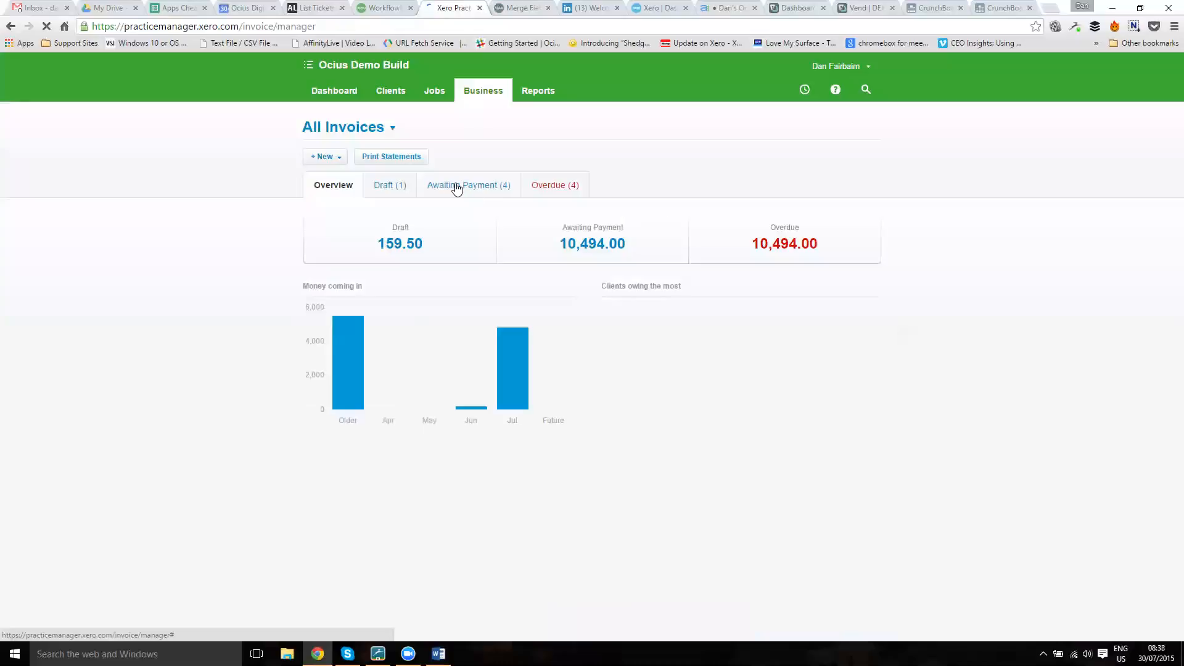
From Awaiting Payment invoices, open Johns Studio and start editing the client.
left_click(468, 185)
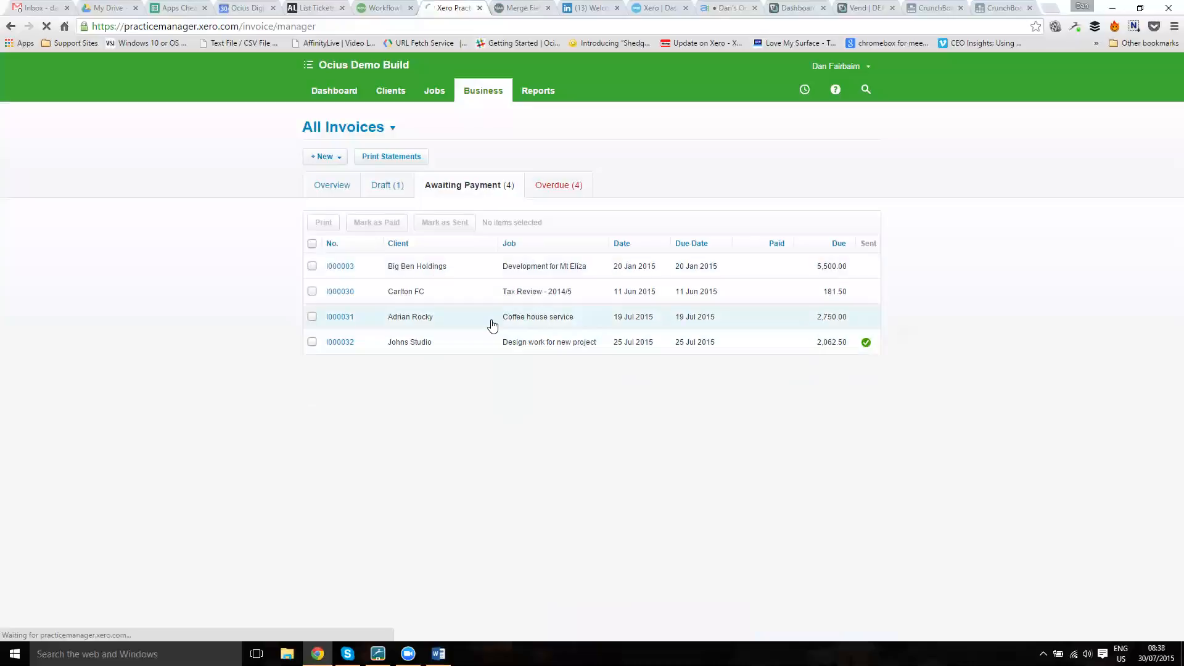
left_click(339, 341)
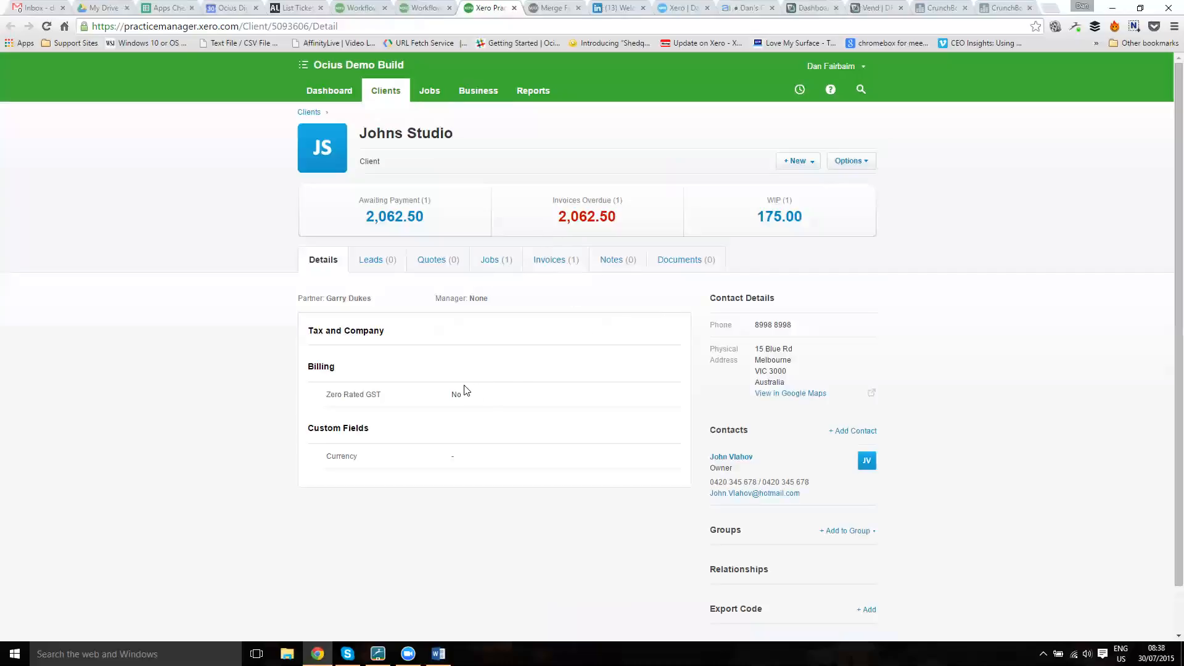
scroll("down", 3)
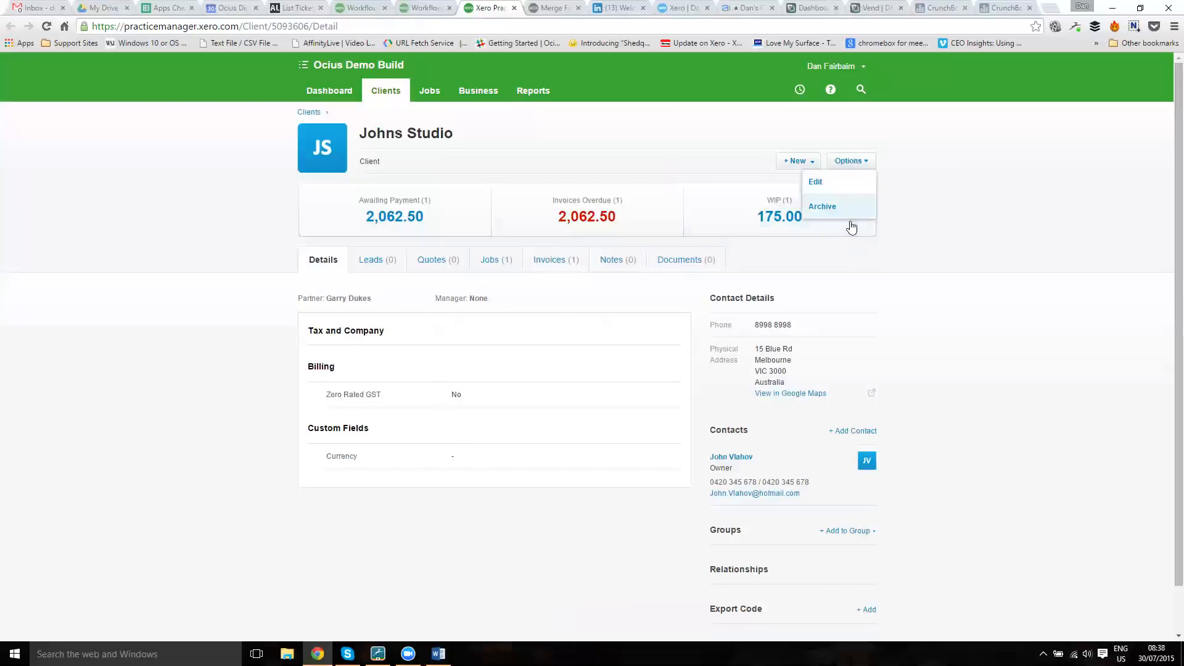
left_click(815, 181)
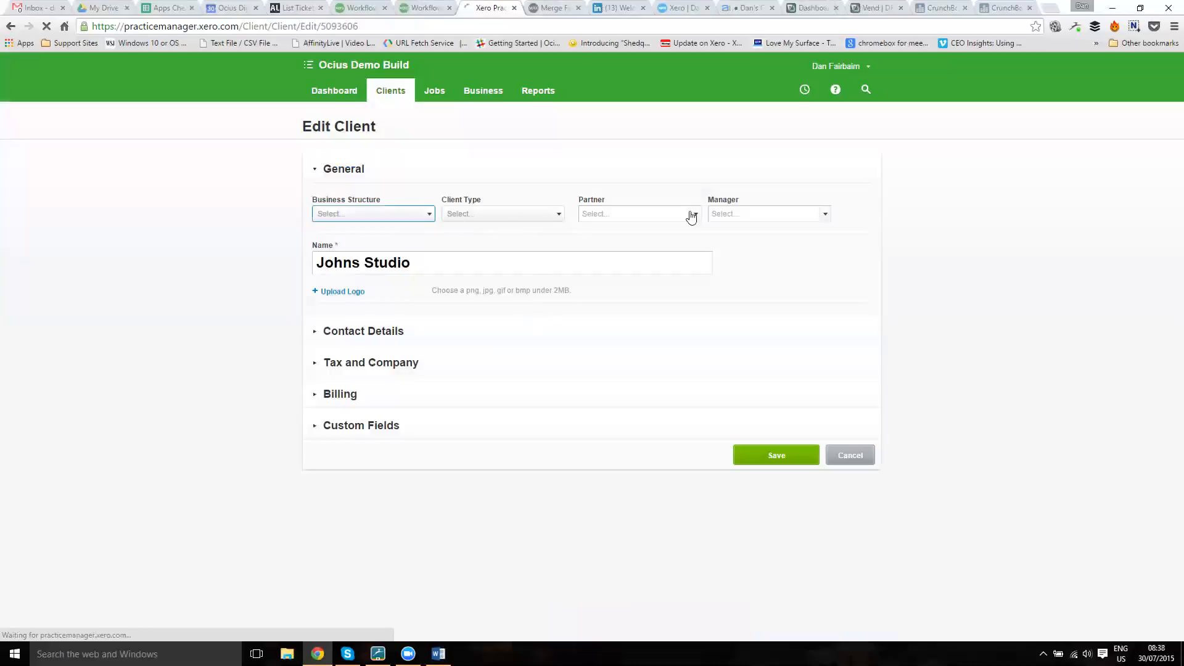
left_click(639, 212)
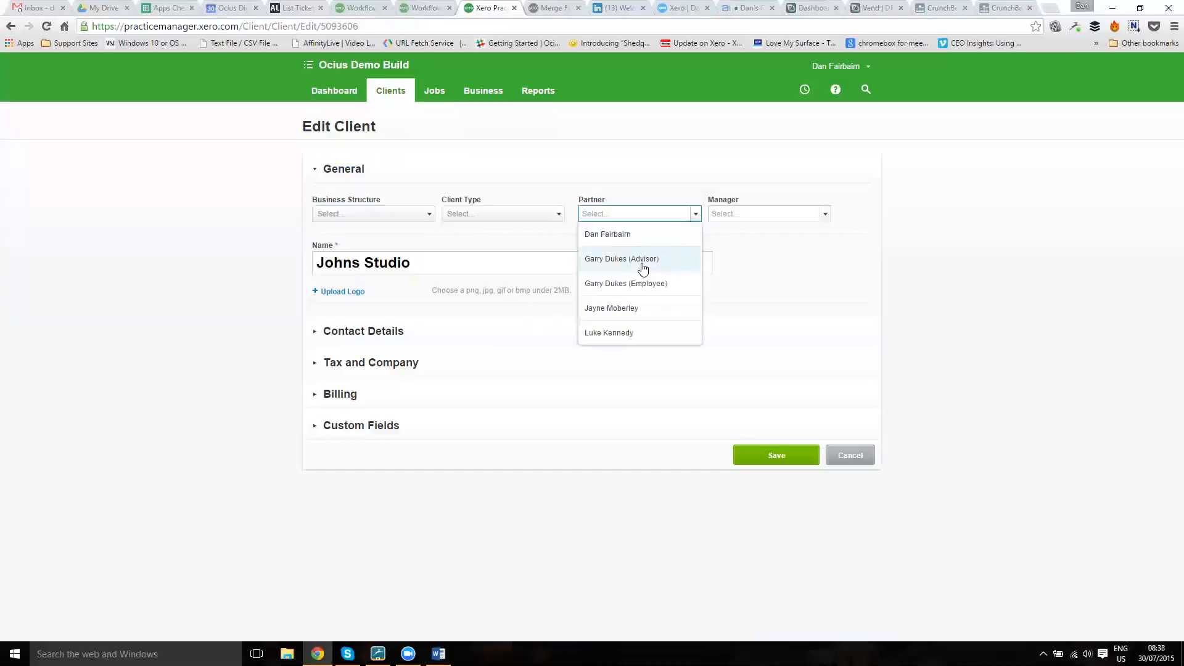
left_click(611, 308)
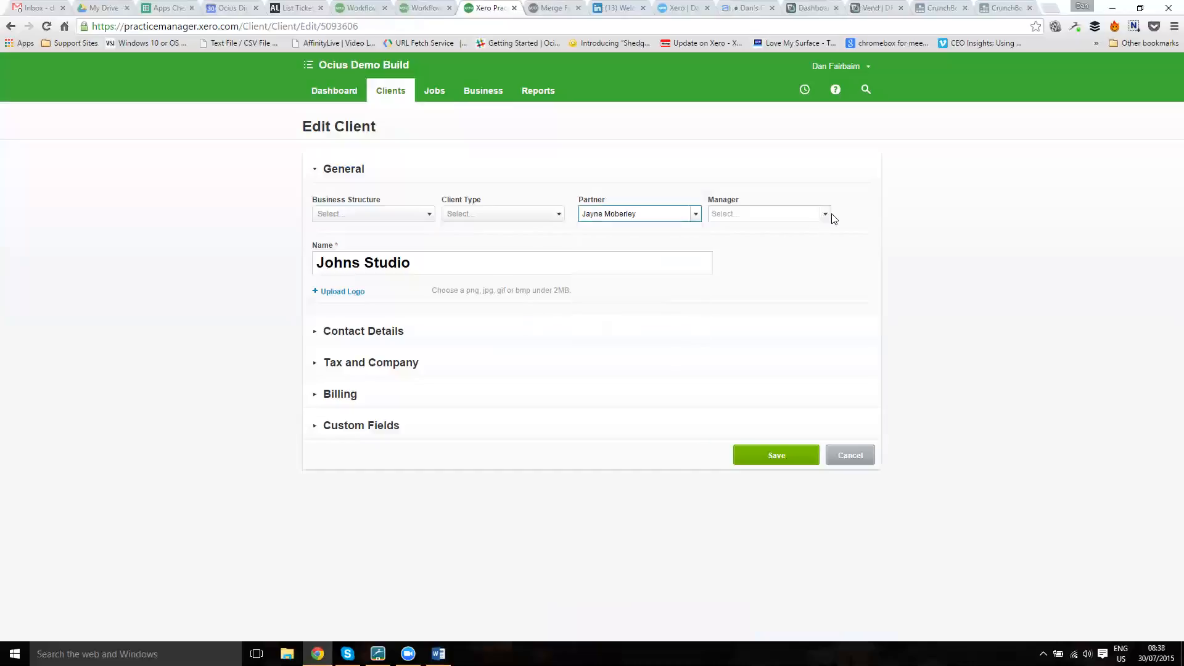
left_click(767, 214)
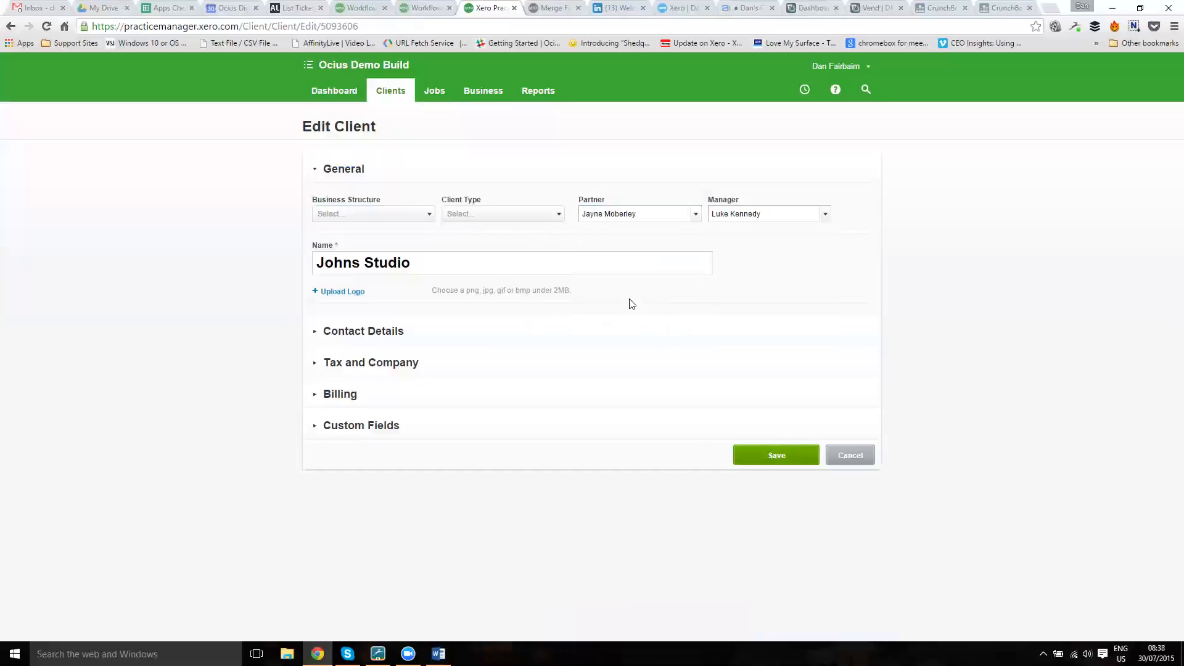
left_click(775, 454)
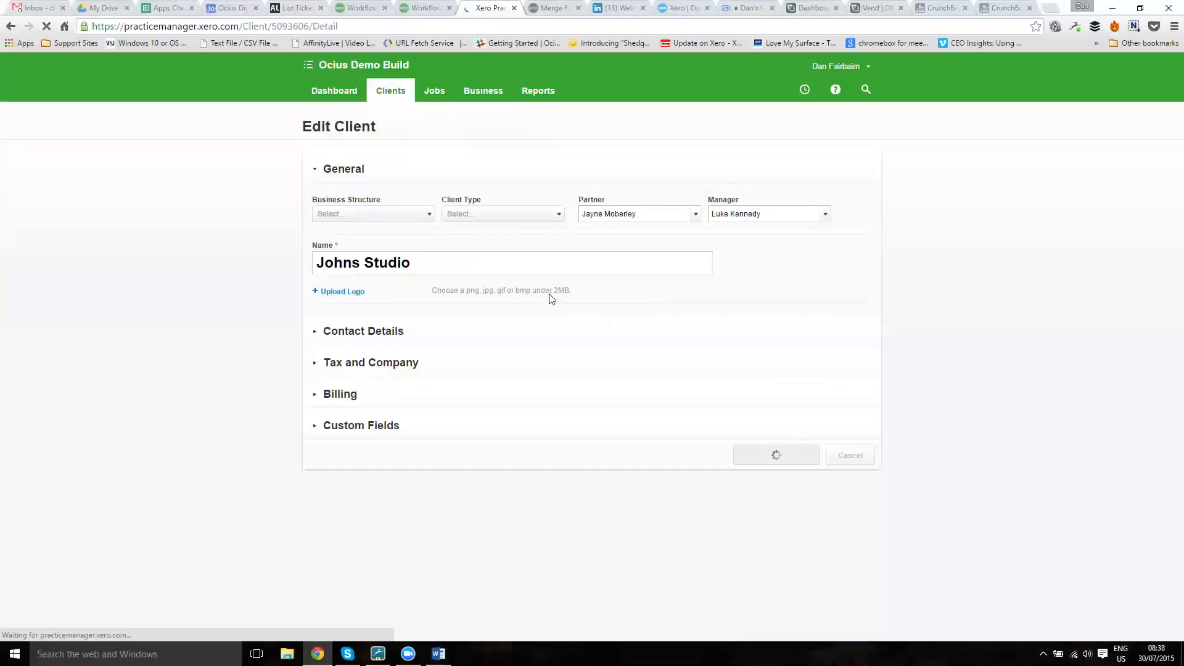
left_click(425, 8)
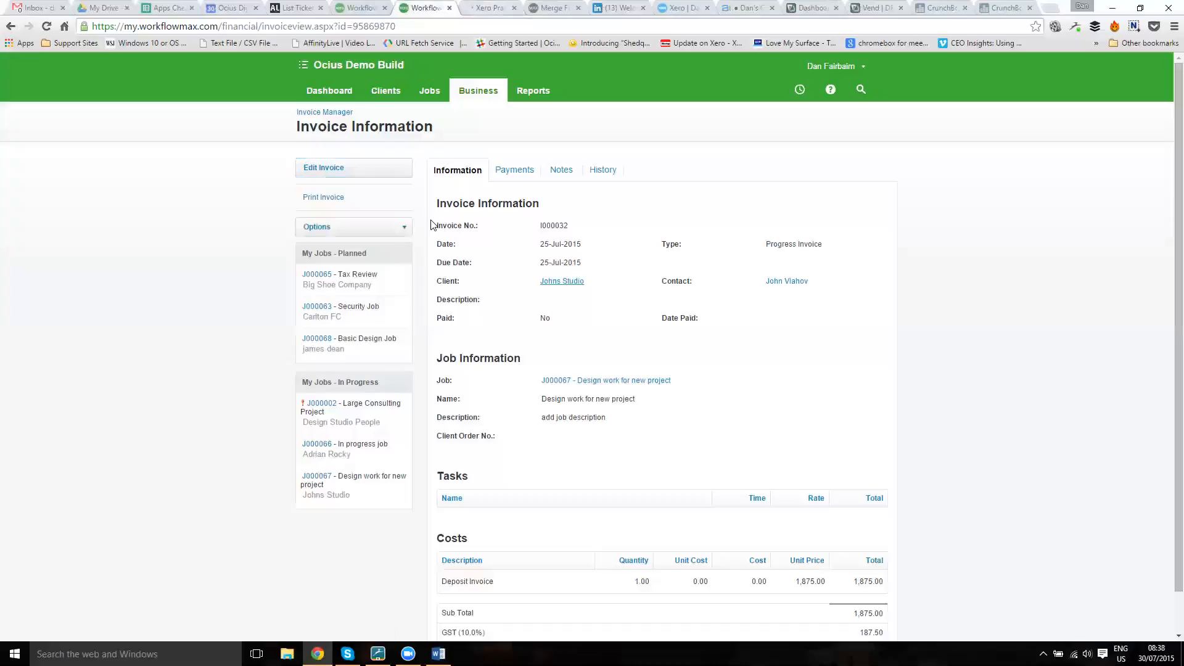
mouse_move(419, 204)
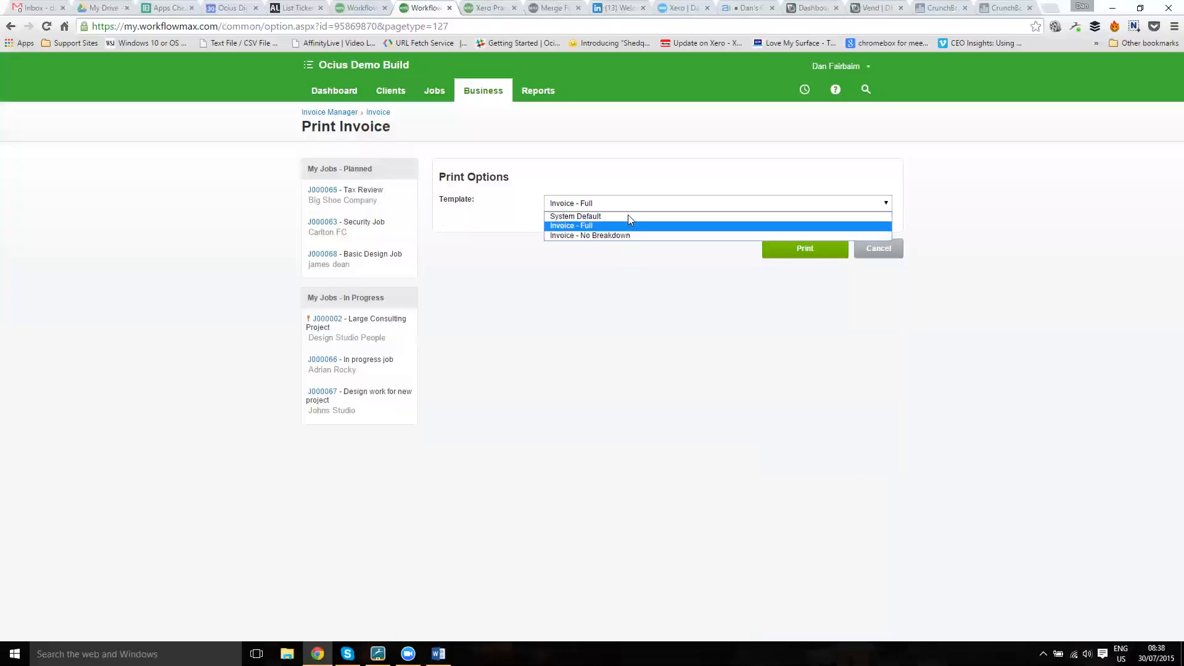
mouse_move(575, 216)
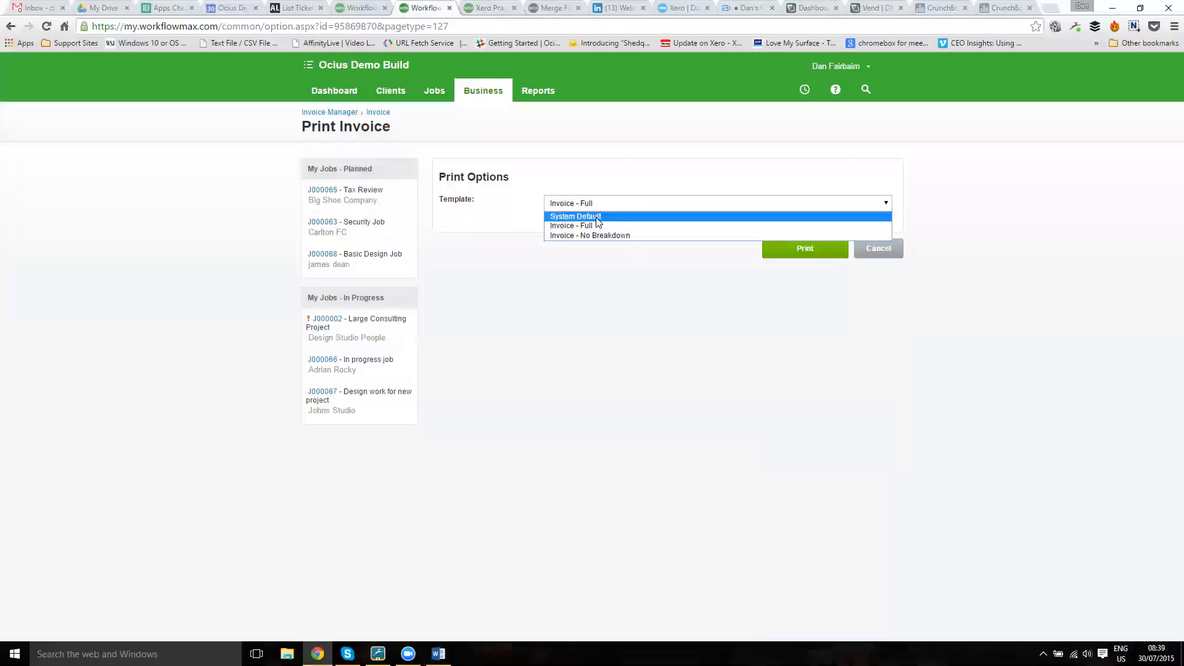
mouse_move(593, 225)
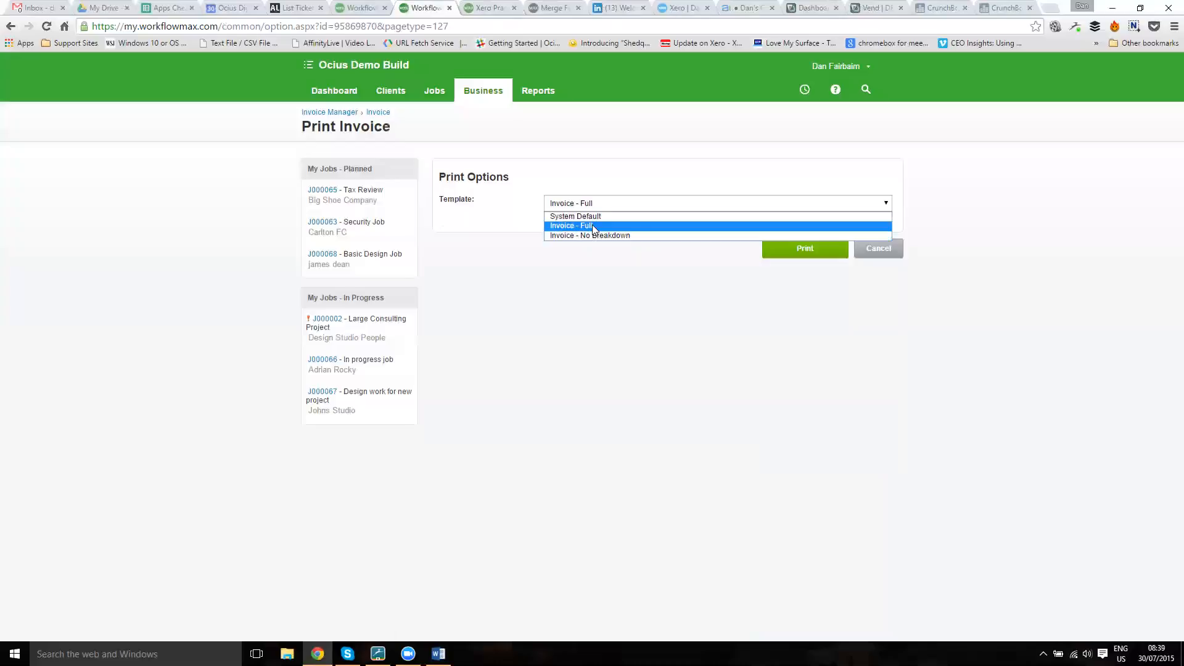
Print invoice I000032 using the Invoice - Full template.
left_click(592, 225)
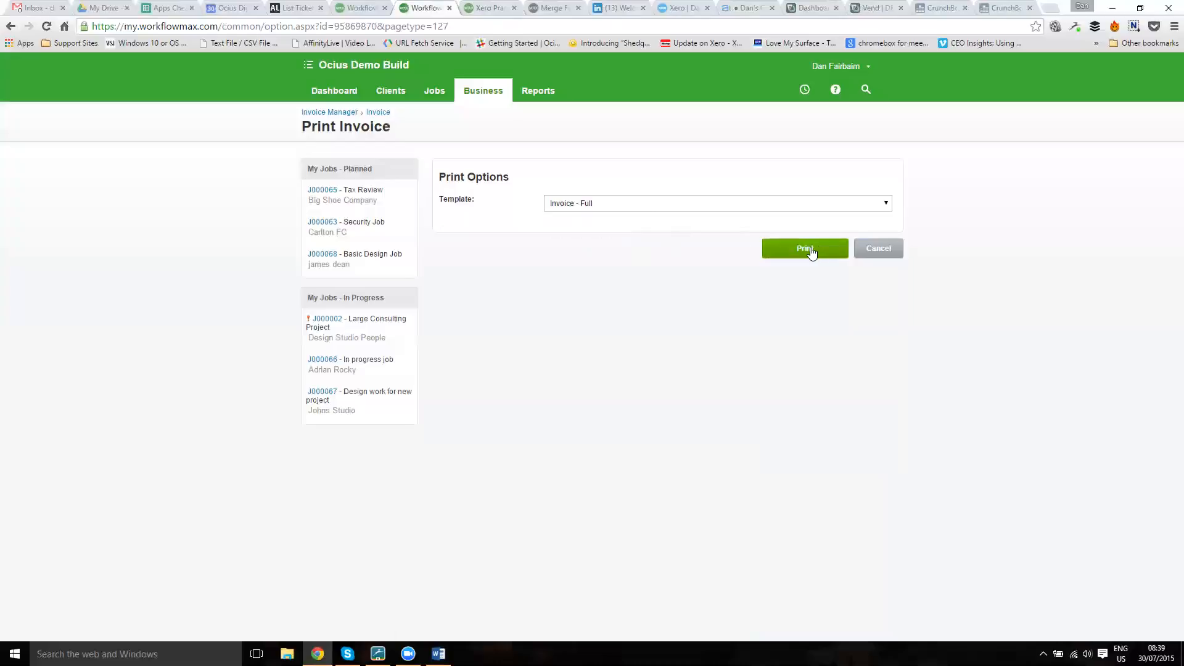
left_click(803, 248)
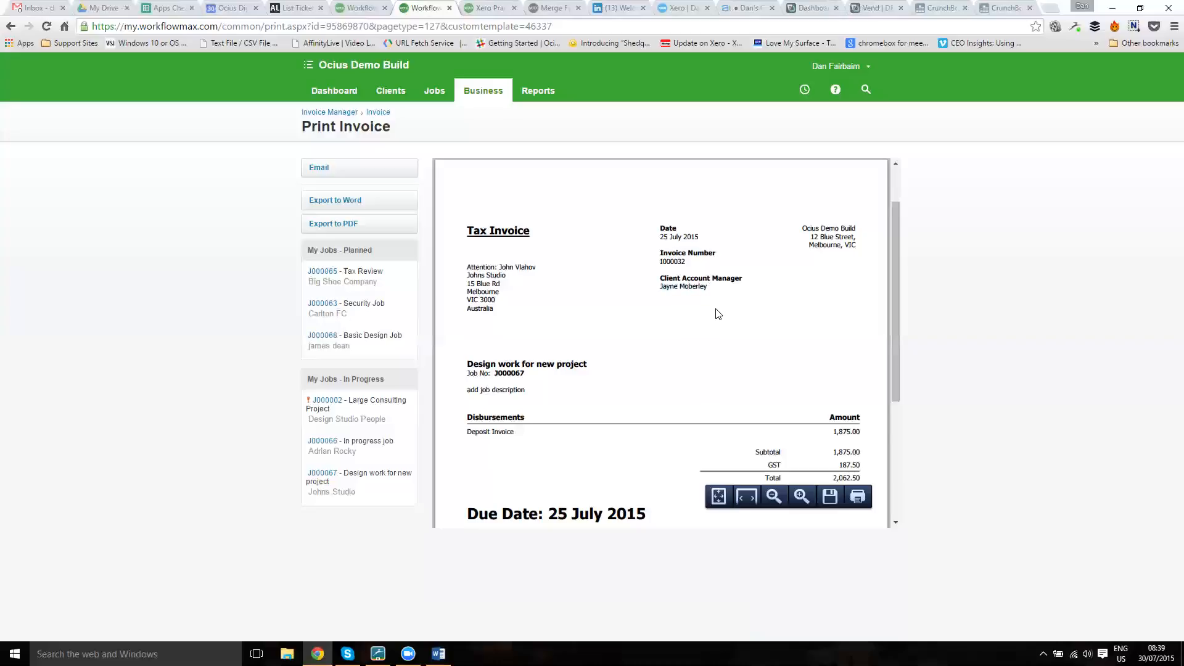
scroll("down", 3)
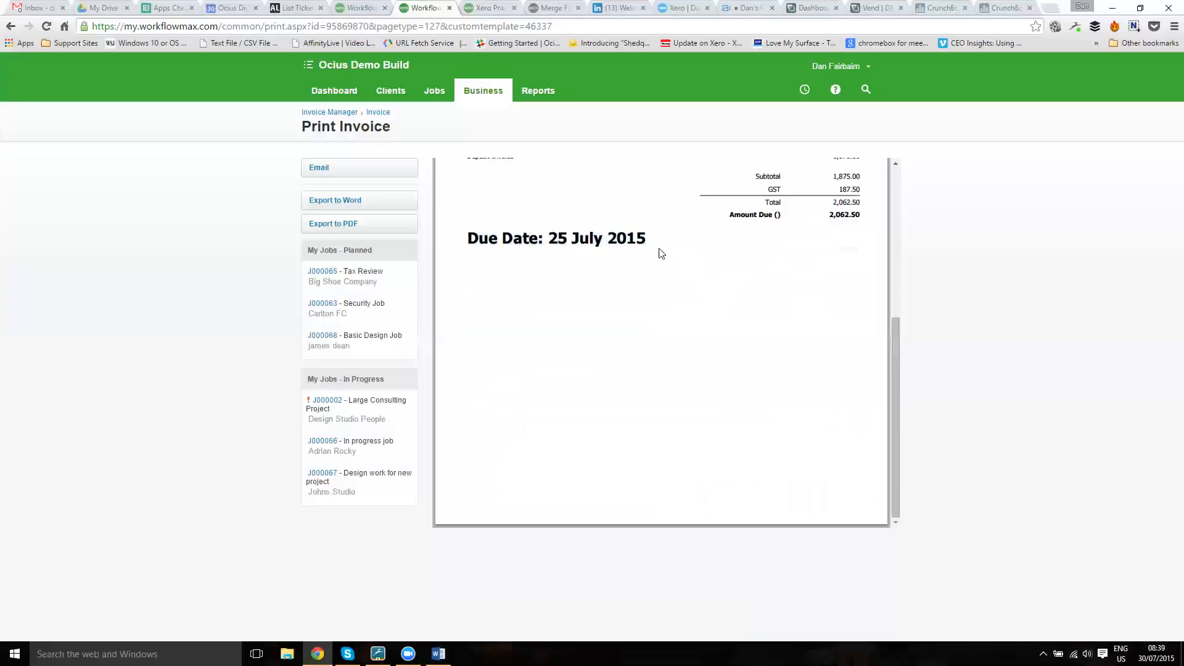
scroll("up", 3)
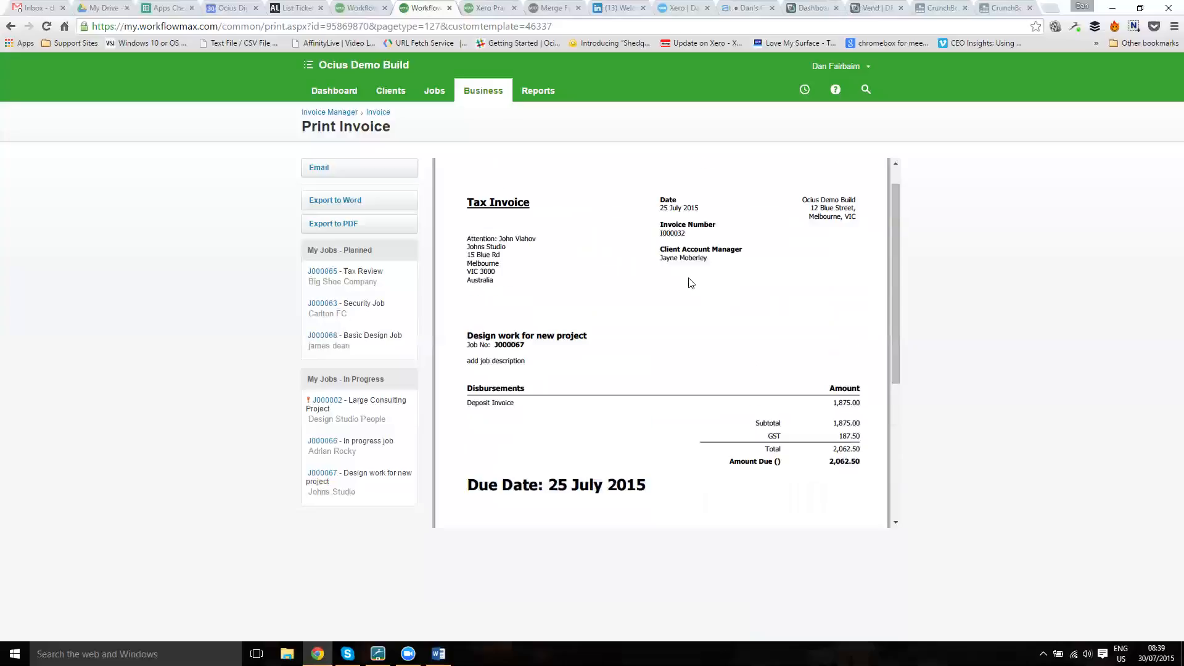
mouse_move(547, 418)
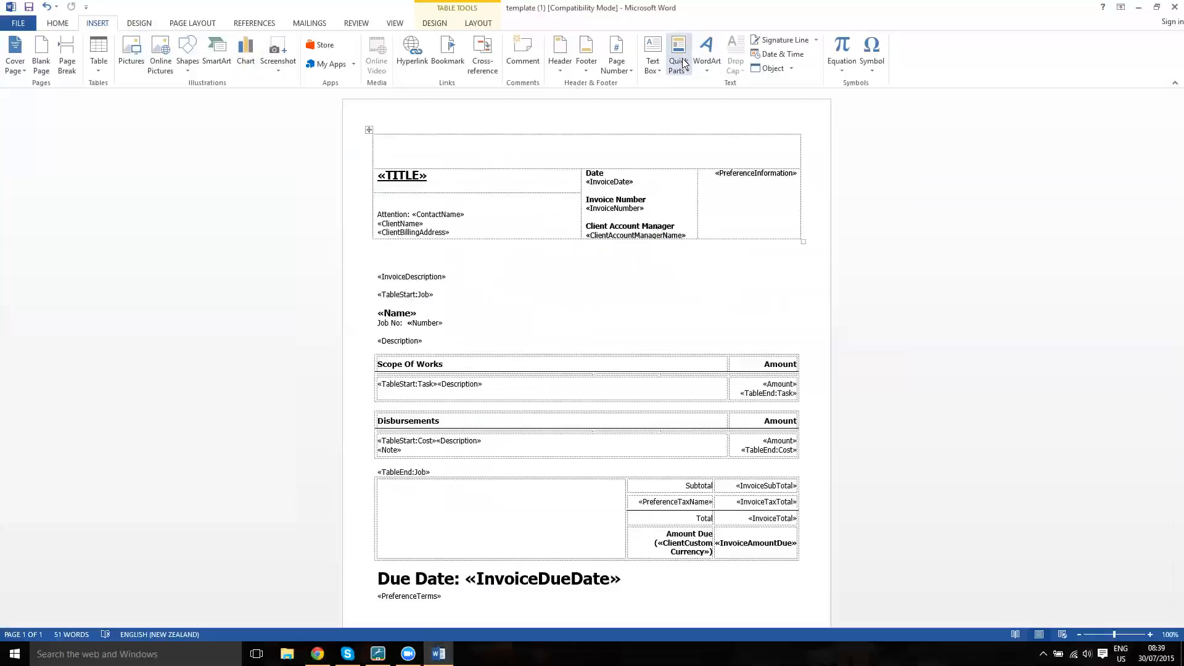
mouse_move(678, 53)
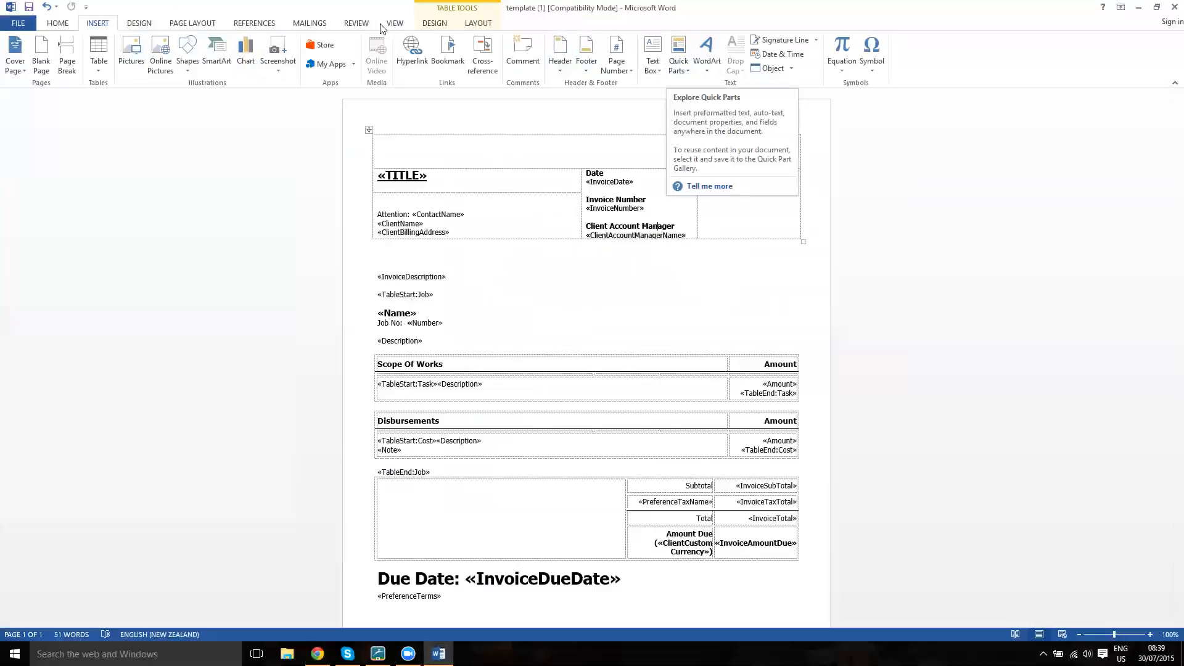